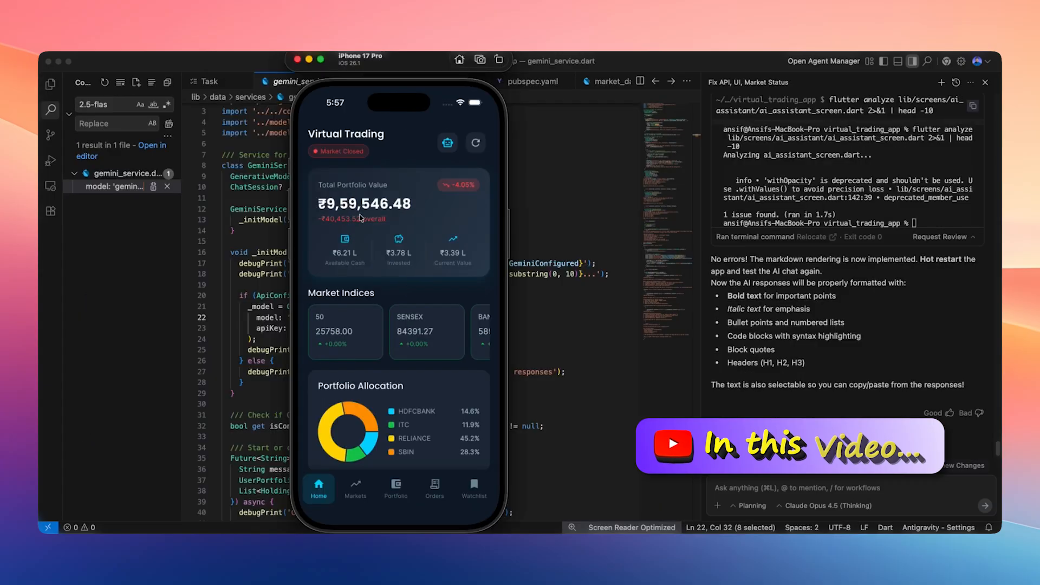
- Reset the virtual portfolio in the simulator, then buy 100 shares of RELIANCE
click(447, 142)
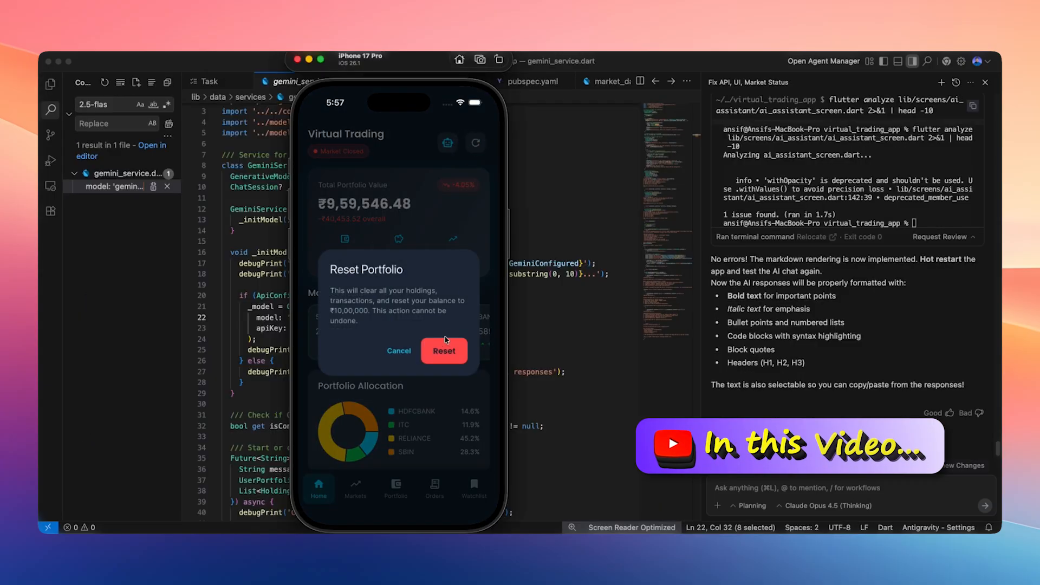
click(444, 350)
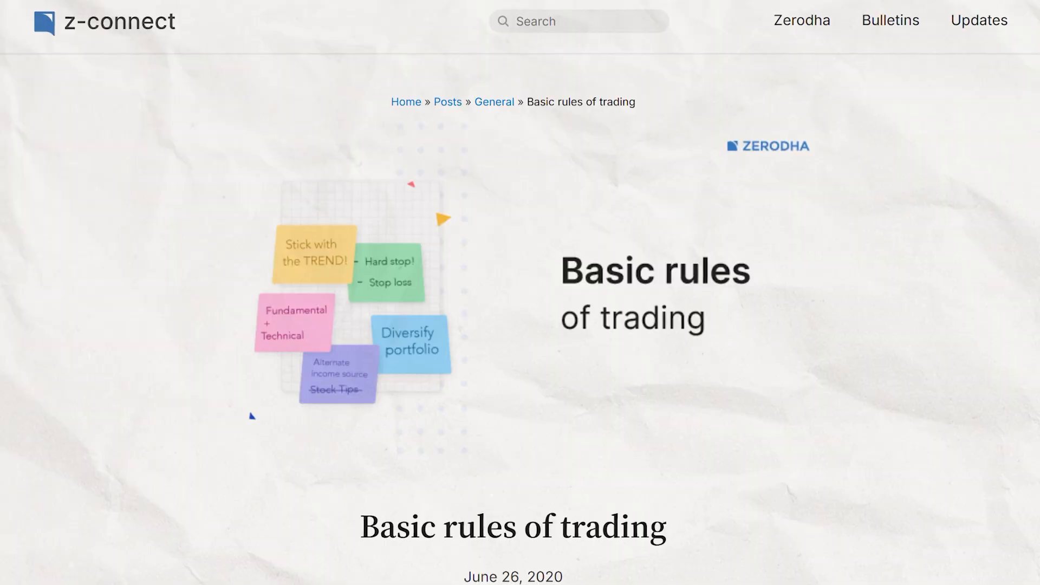
scroll(down, 3)
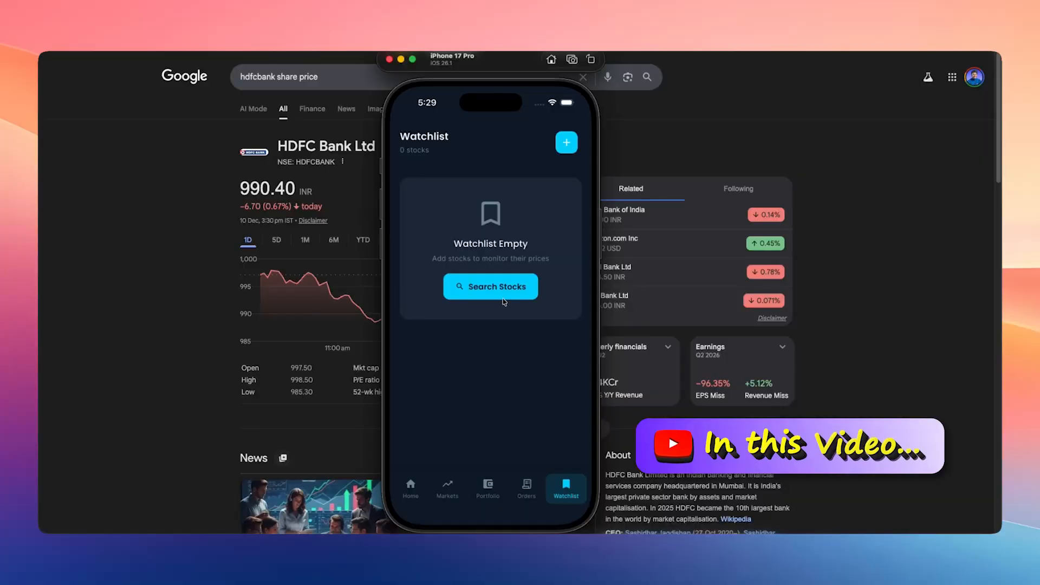
click(490, 287)
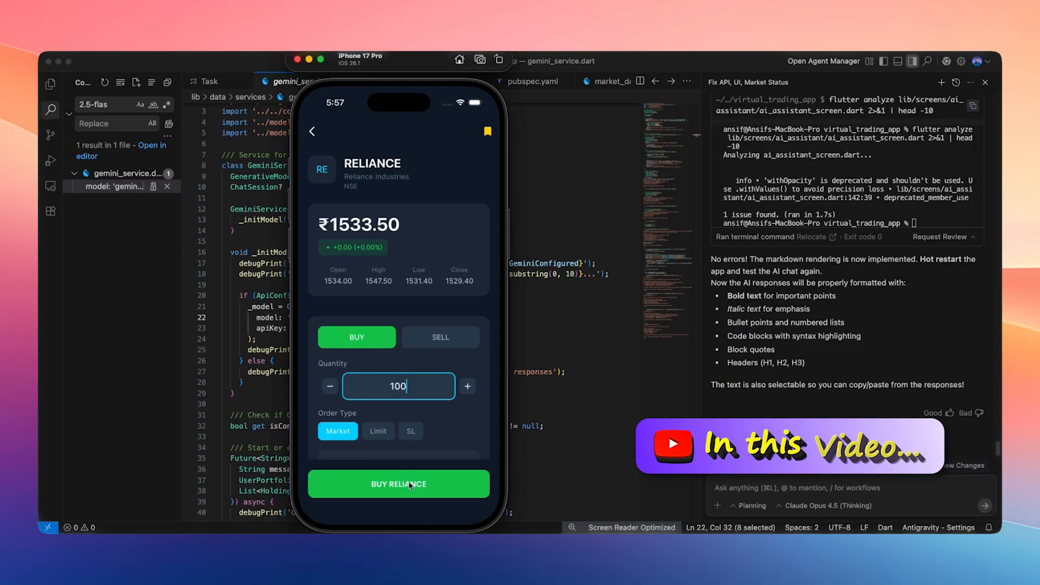
click(398, 484)
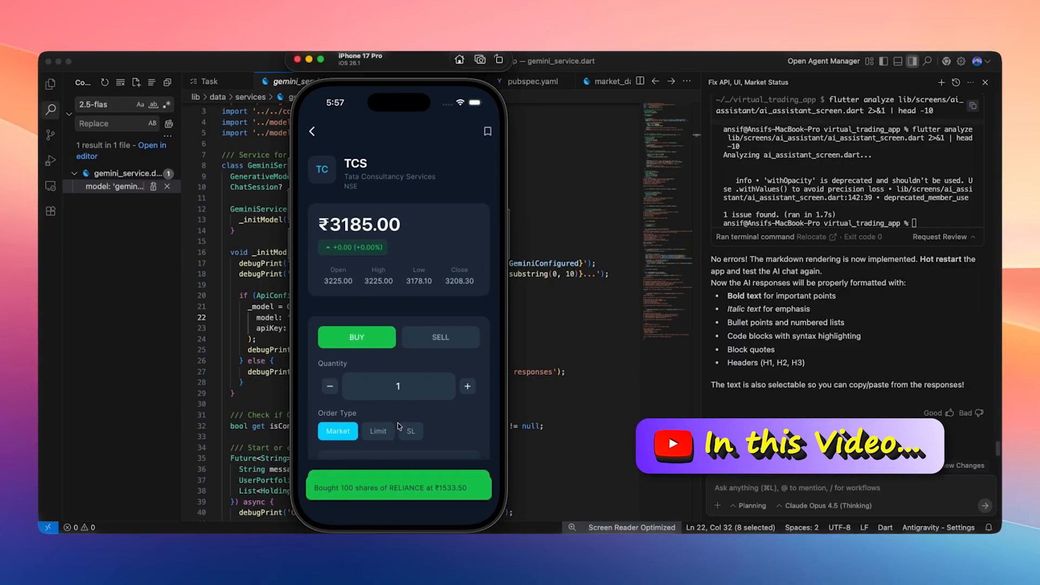
click(312, 131)
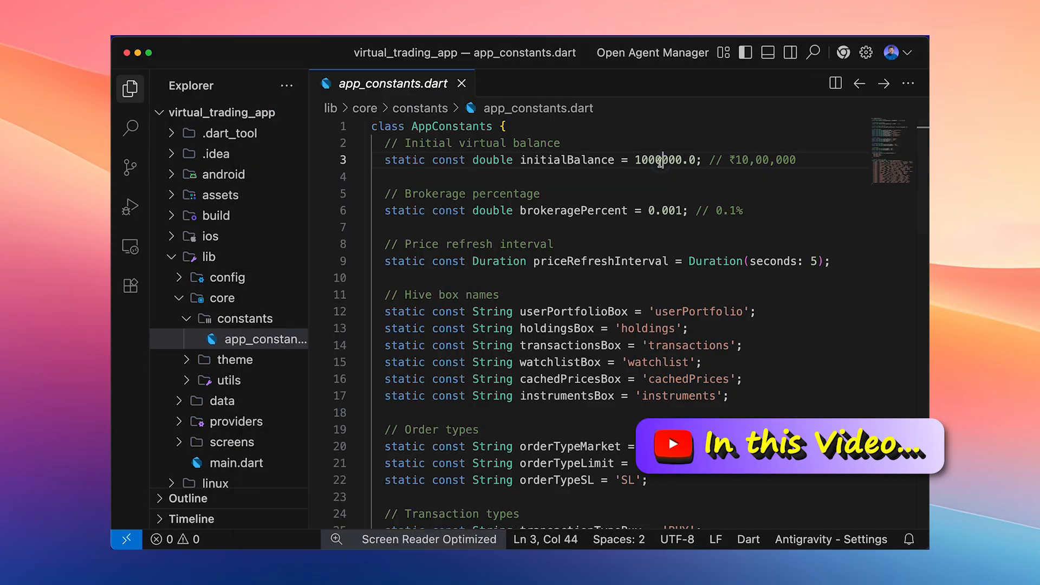
- Change initialBalance in app_constants.dart to 1000000.0 (₹10,00,000)
text(00)
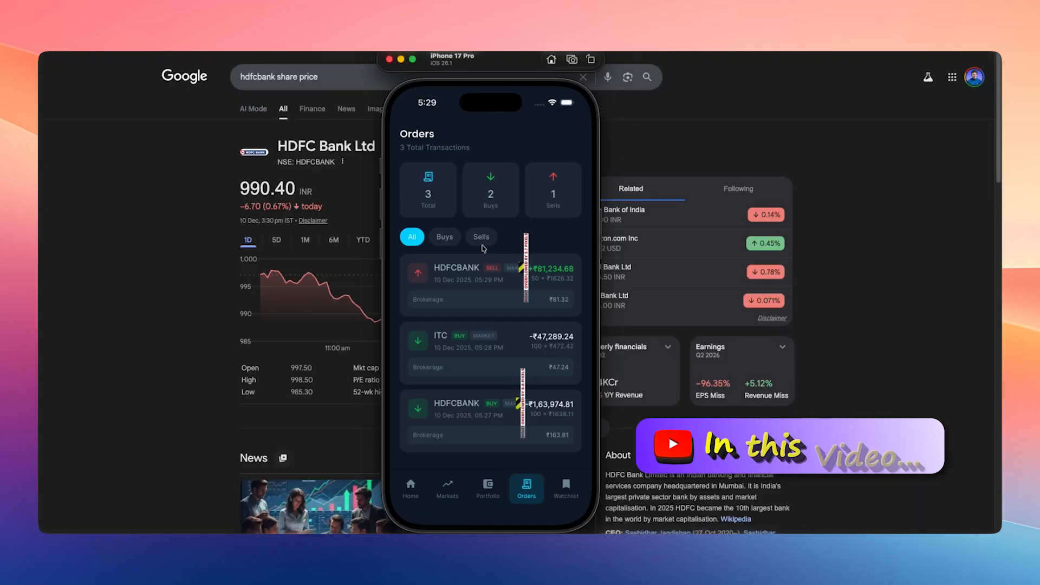
click(480, 237)
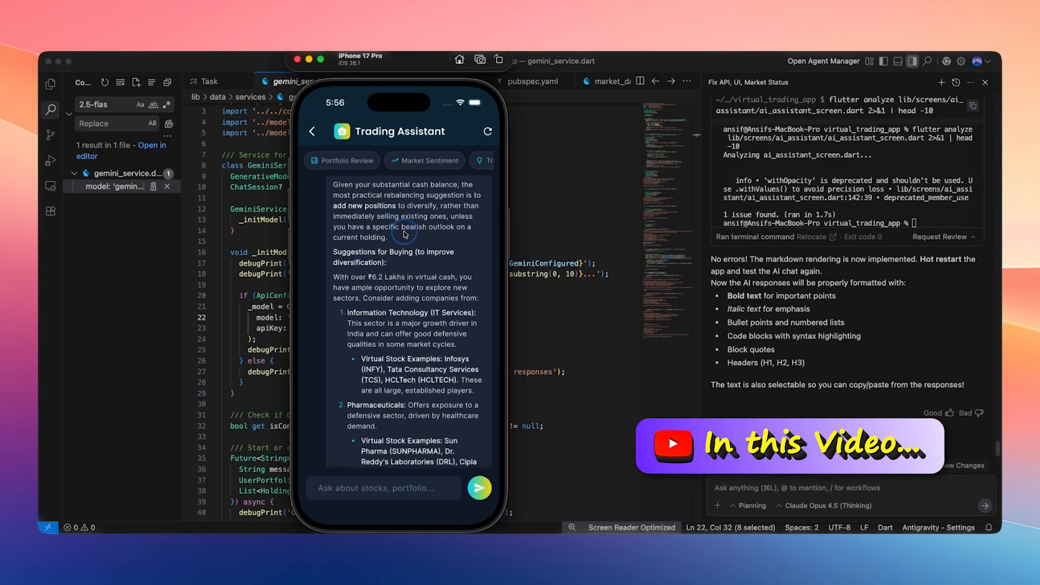
scroll(down, 3)
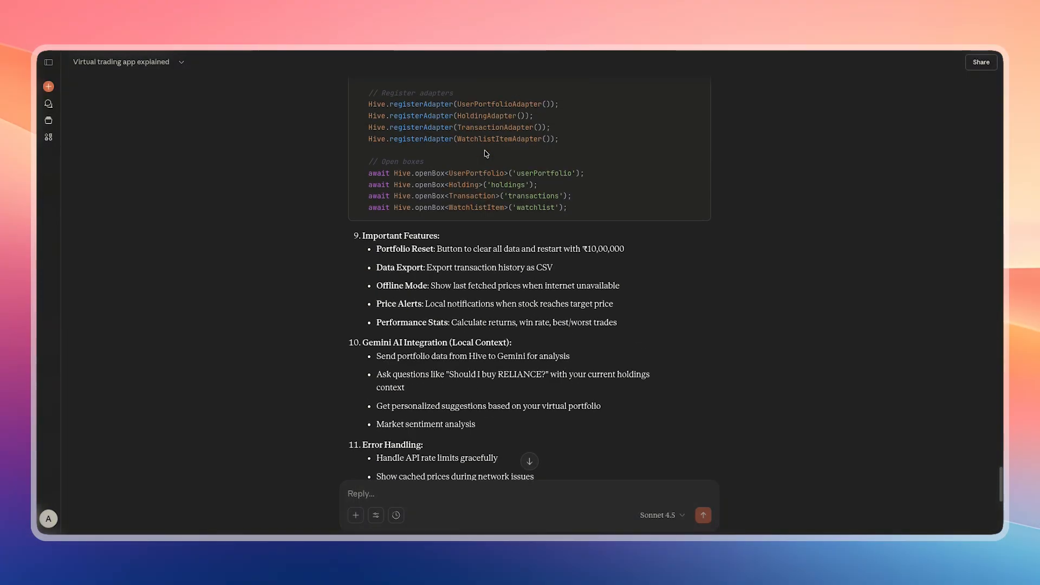
- Find the Flutter trading app MASTER PROMPT in the Claude chat and copy its text
scroll(down, 3)
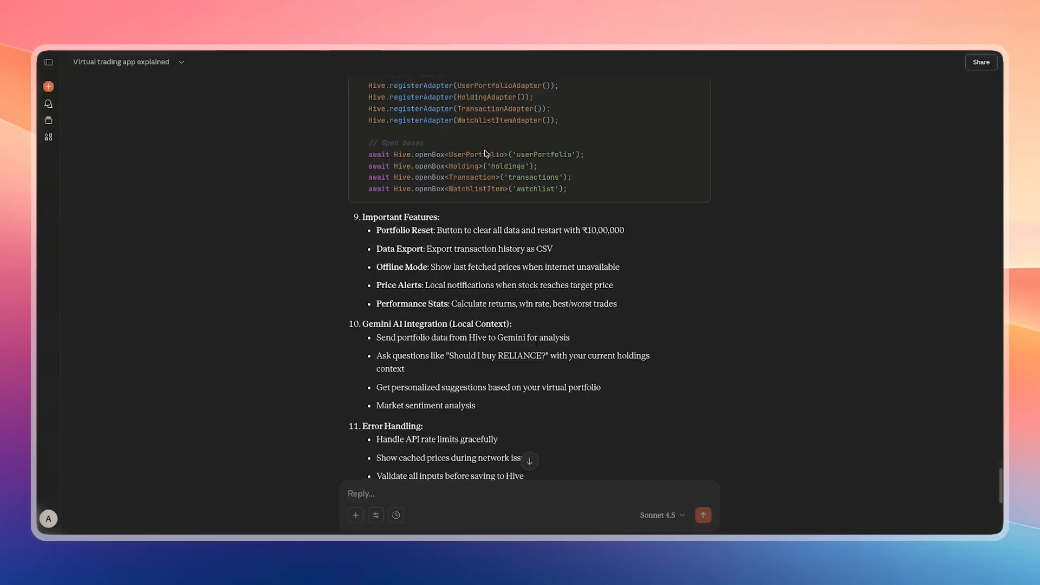
scroll(down, 3)
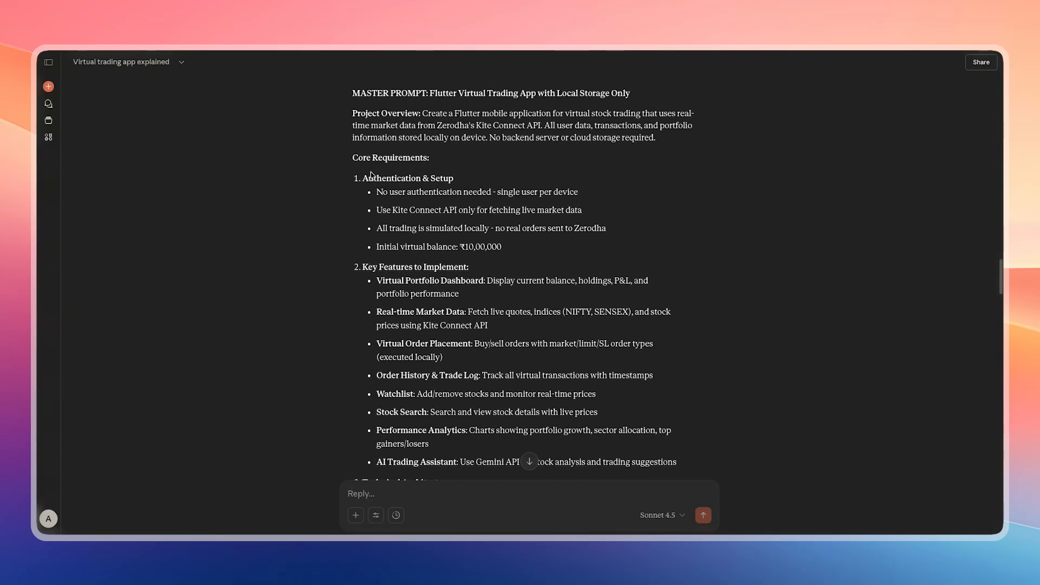
right_click(524, 126)
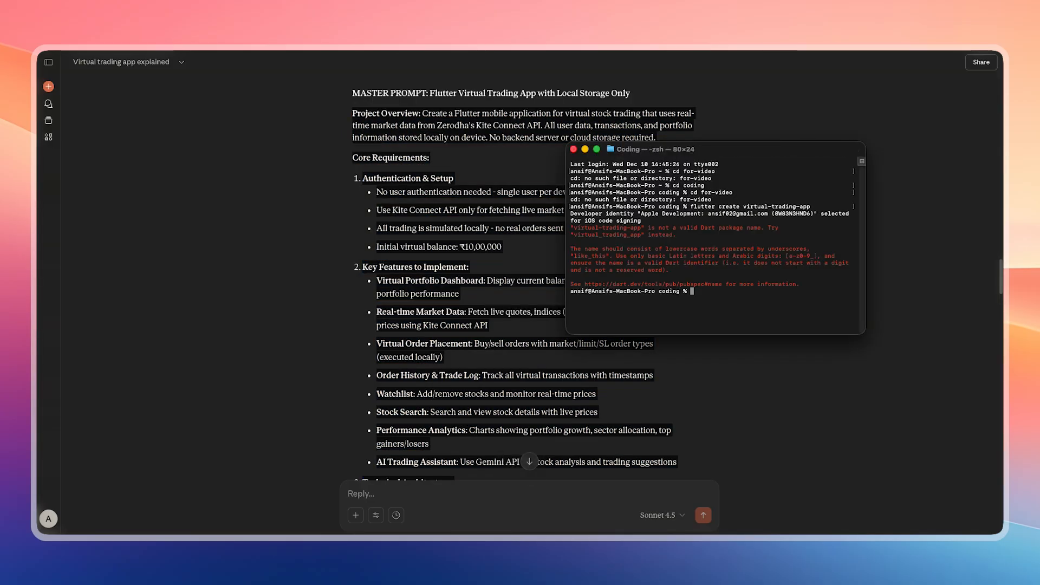
- Run the virtual_trading_app project with flutter run on the iPhone 17 Pro simulator
text(cd virtual_trading_app)
text(flutte)
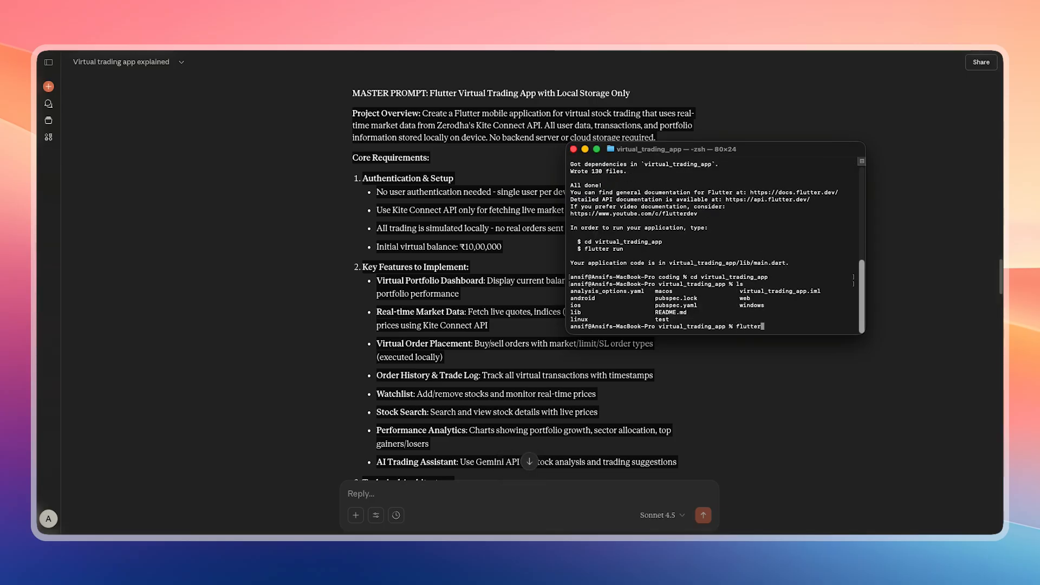
text(run)
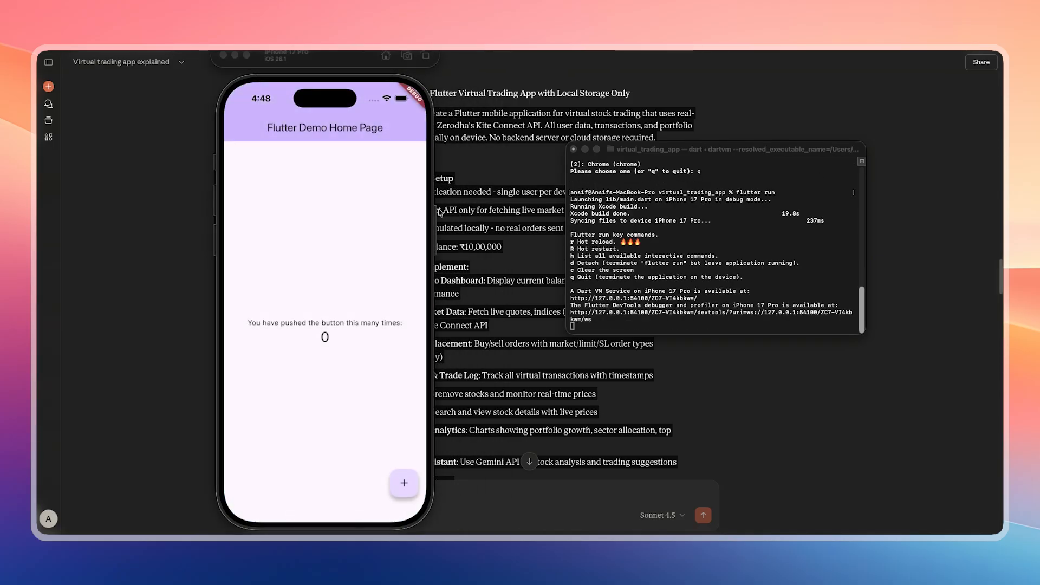
mouse_move(395, 341)
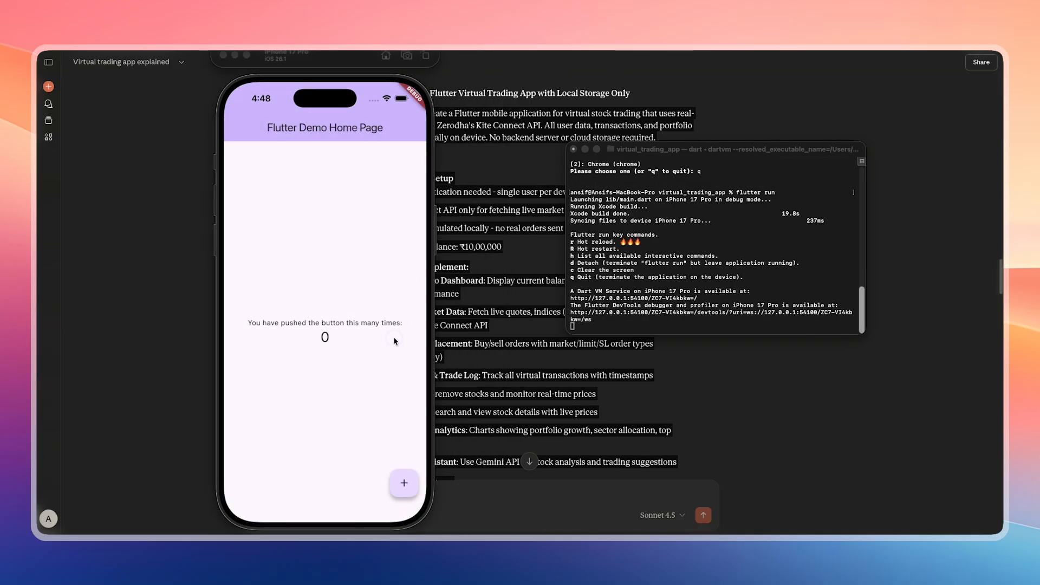
click(404, 482)
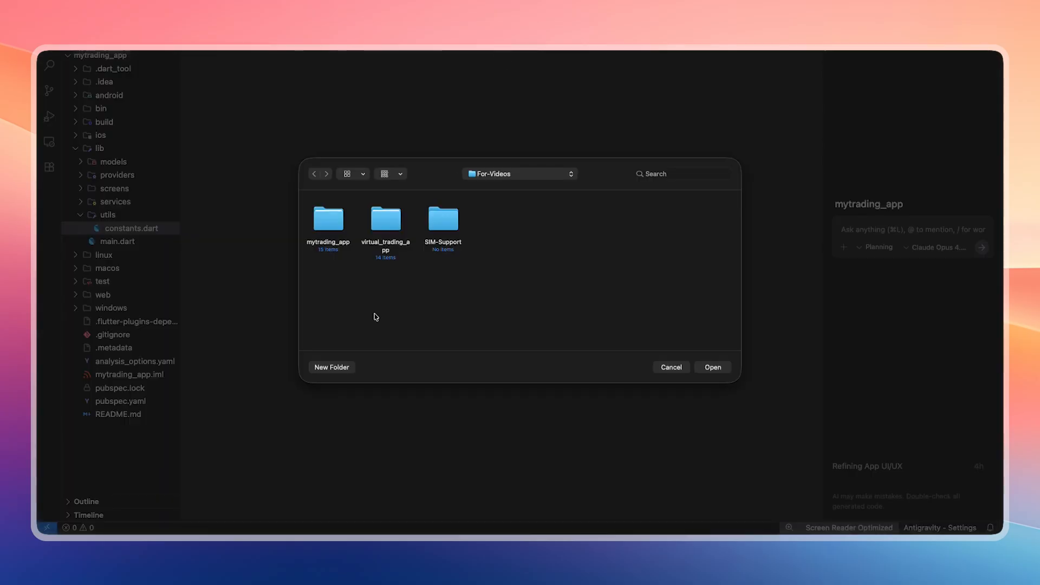
- Select the virtual_trading_app folder in For-Videos and open it as the workspace
click(384, 219)
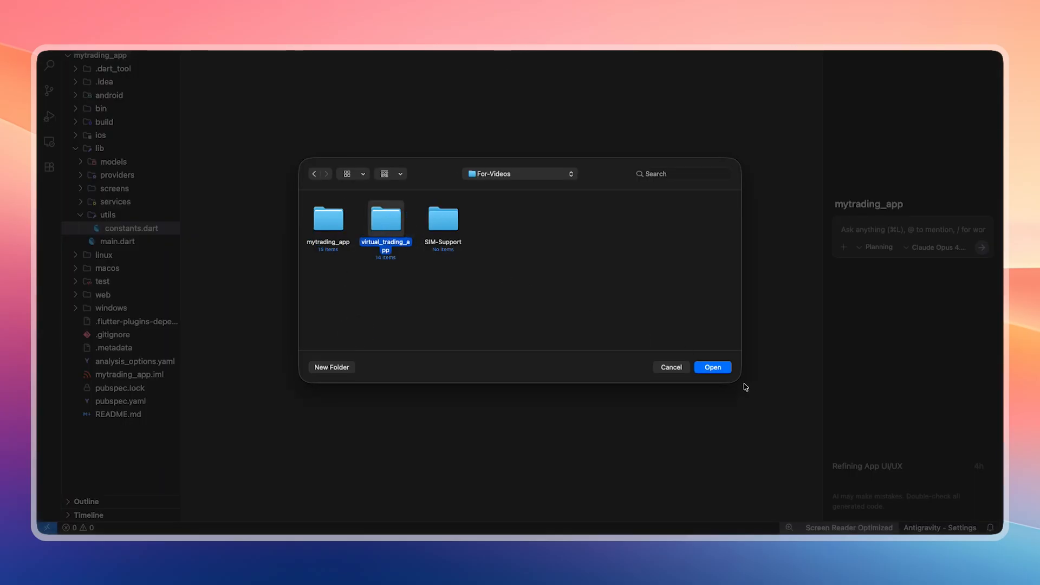
click(711, 367)
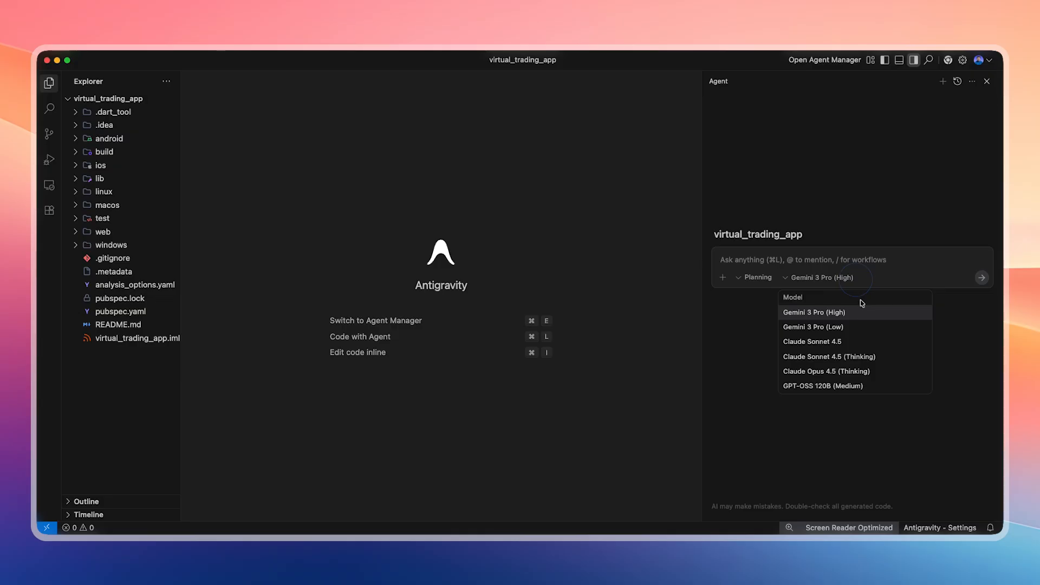
- Switch the agent model to Claude Opus 4.5 (Thinking)
click(826, 370)
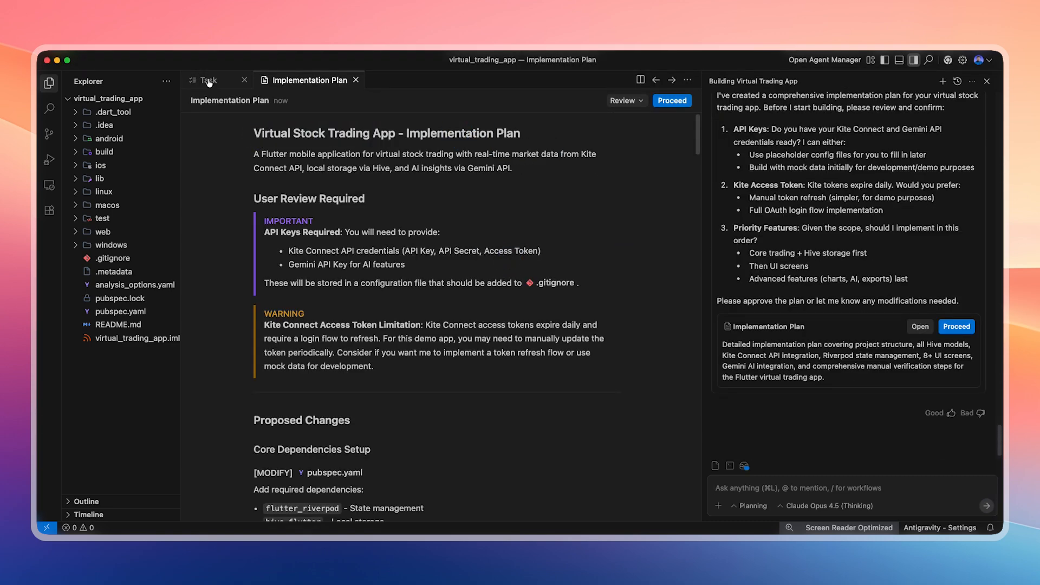
click(209, 79)
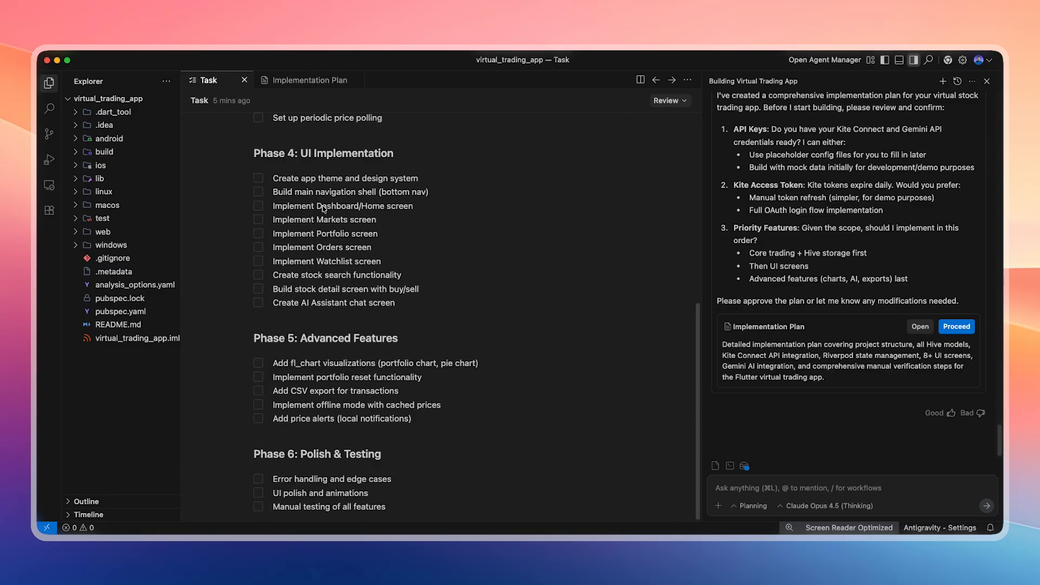
click(308, 79)
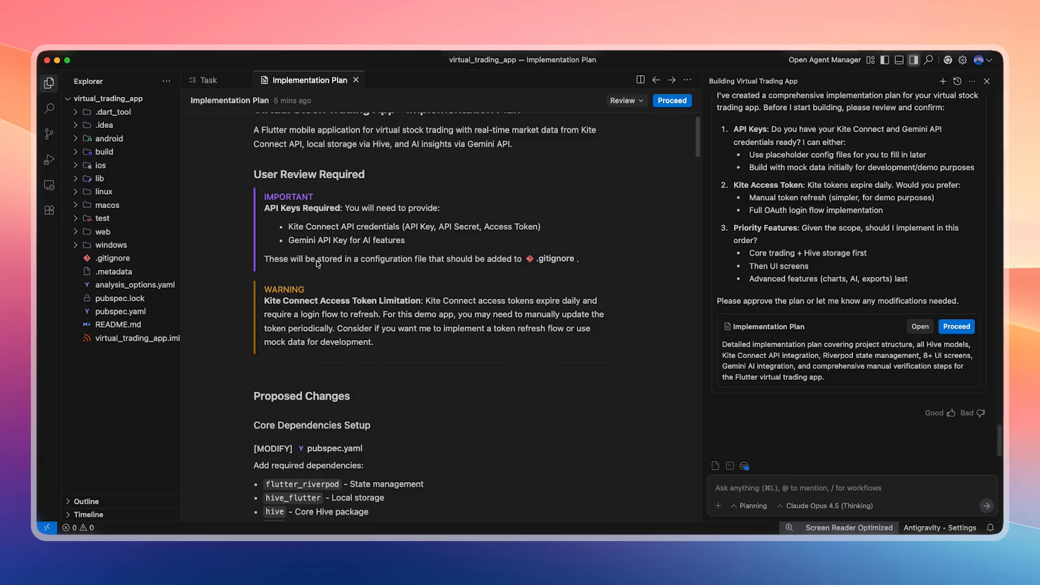
- Read through the implementation plan, including the virtualBalance field, and approve it with Proceed
scroll(down, 3)
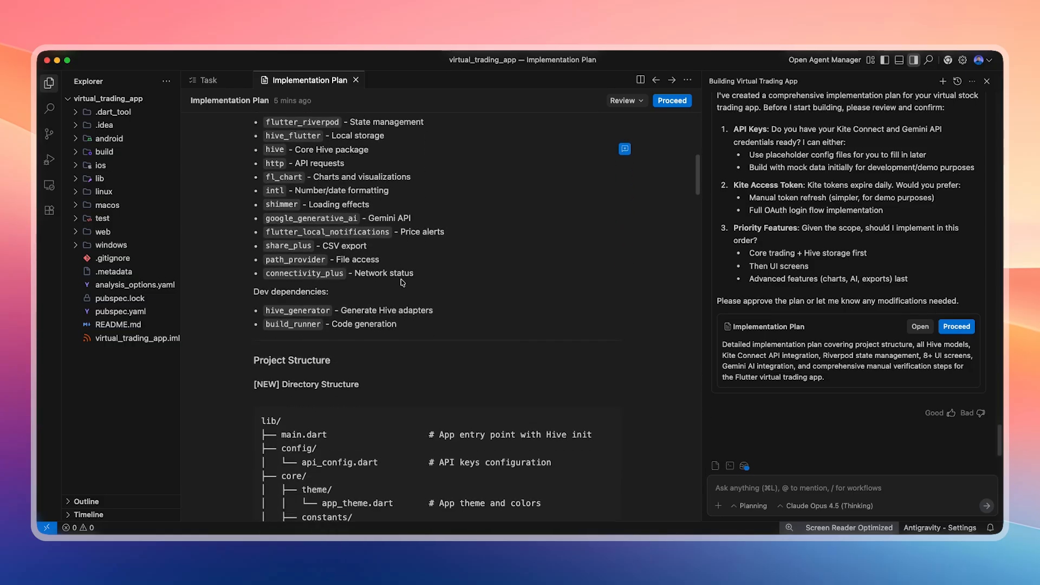
scroll(down, 3)
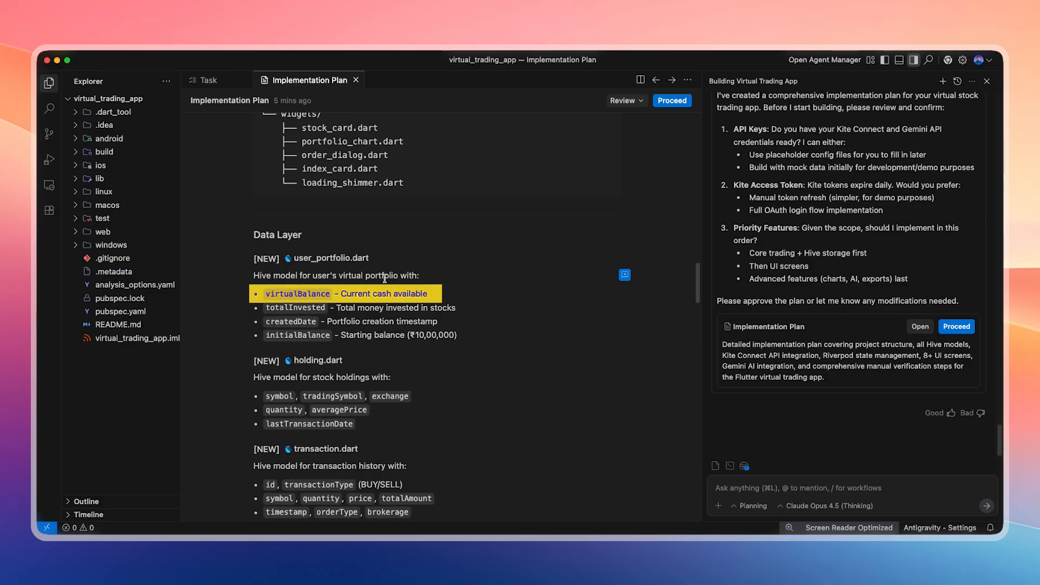
double_click(297, 335)
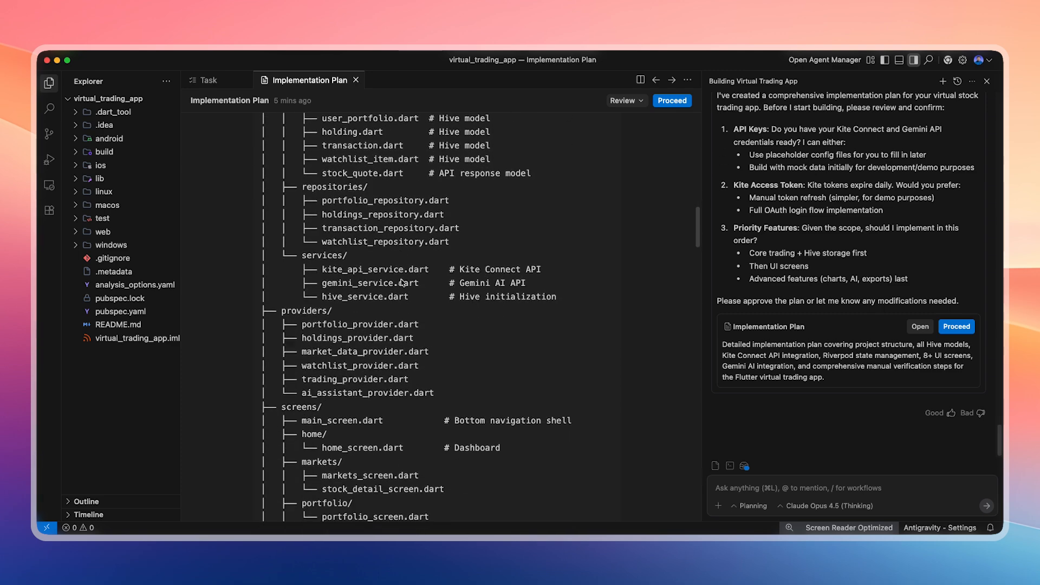
scroll(down, 3)
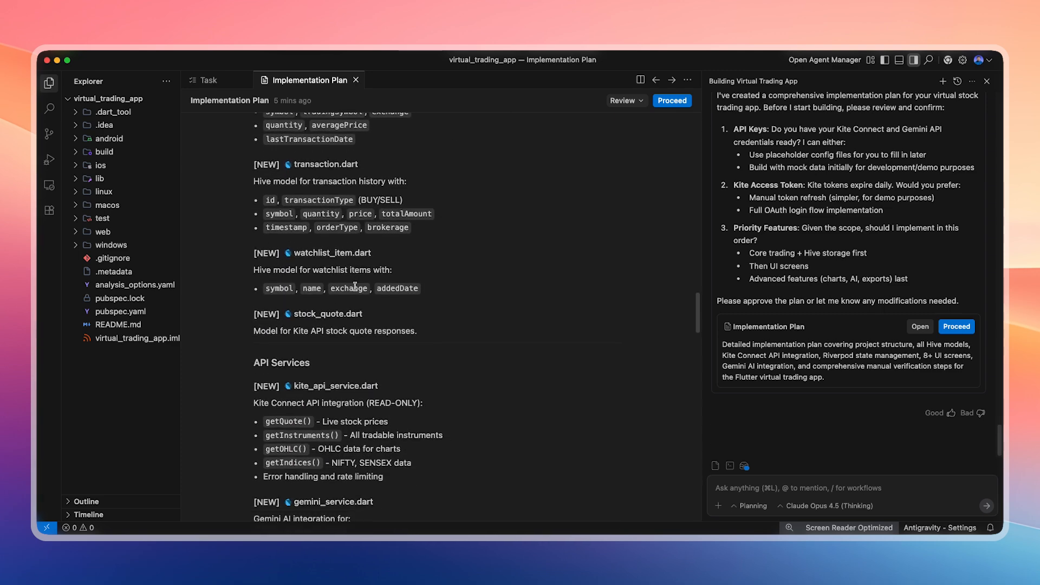
scroll(down, 3)
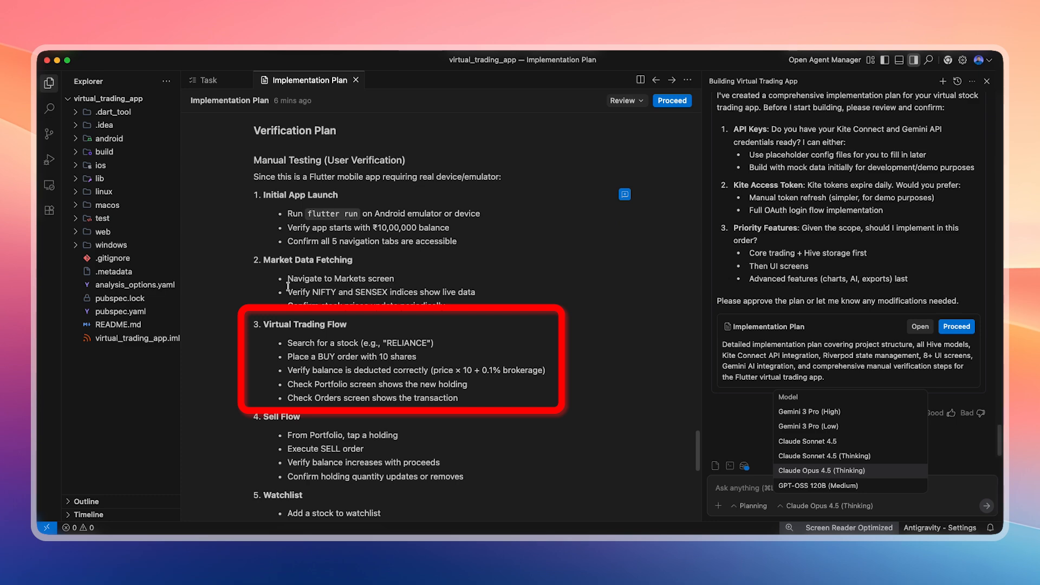
scroll(down, 3)
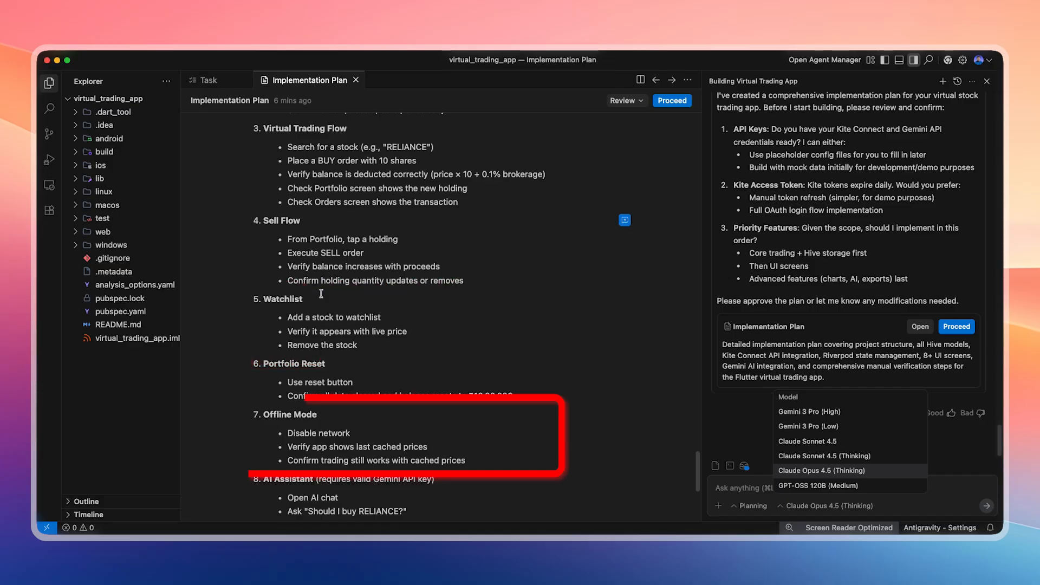
scroll(down, 3)
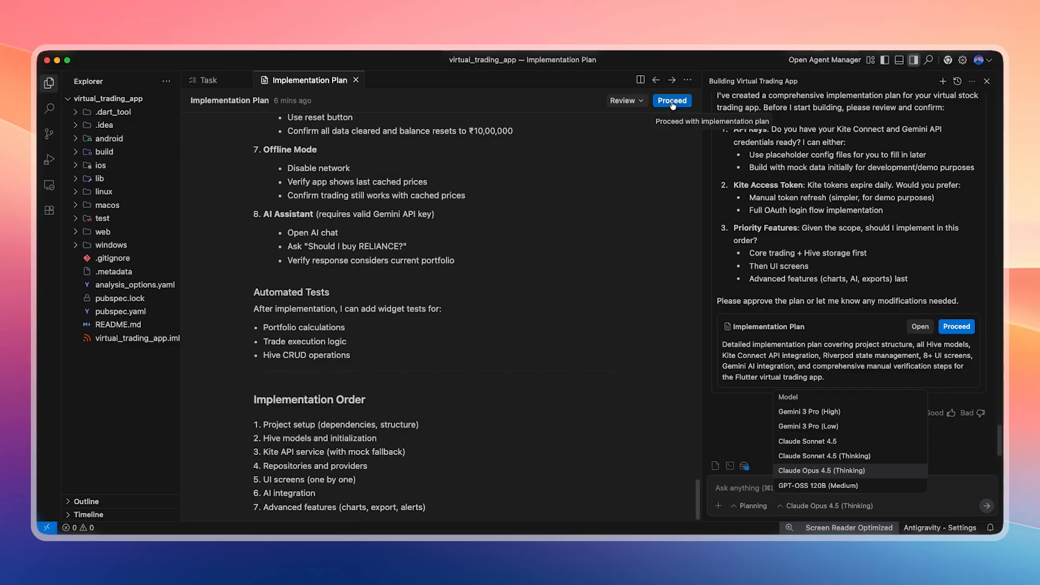
click(671, 100)
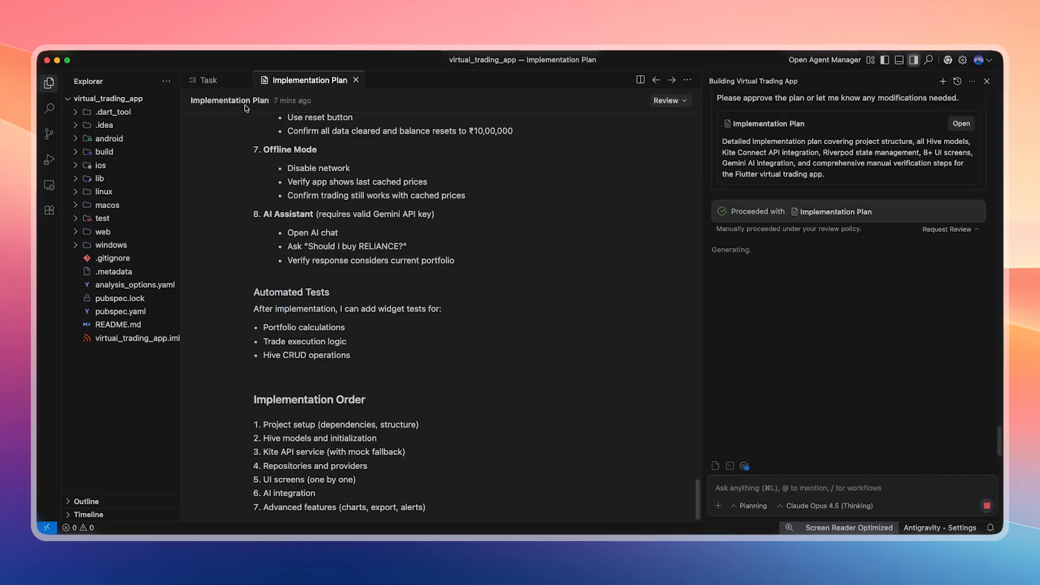
- Approve the agent's mkdir for the assets folders and close the theme and pubspec tabs
click(208, 80)
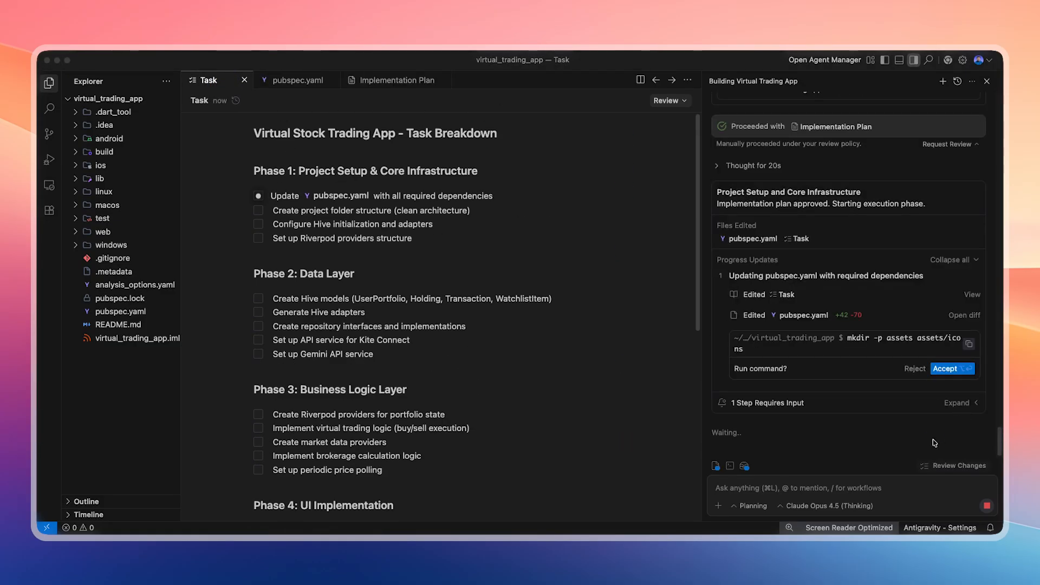
click(951, 369)
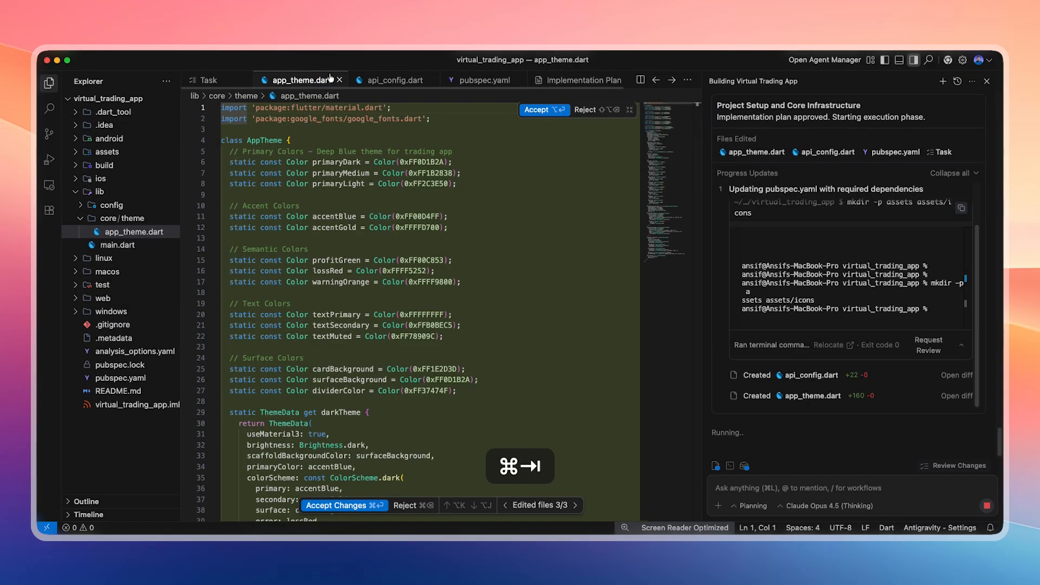
click(339, 80)
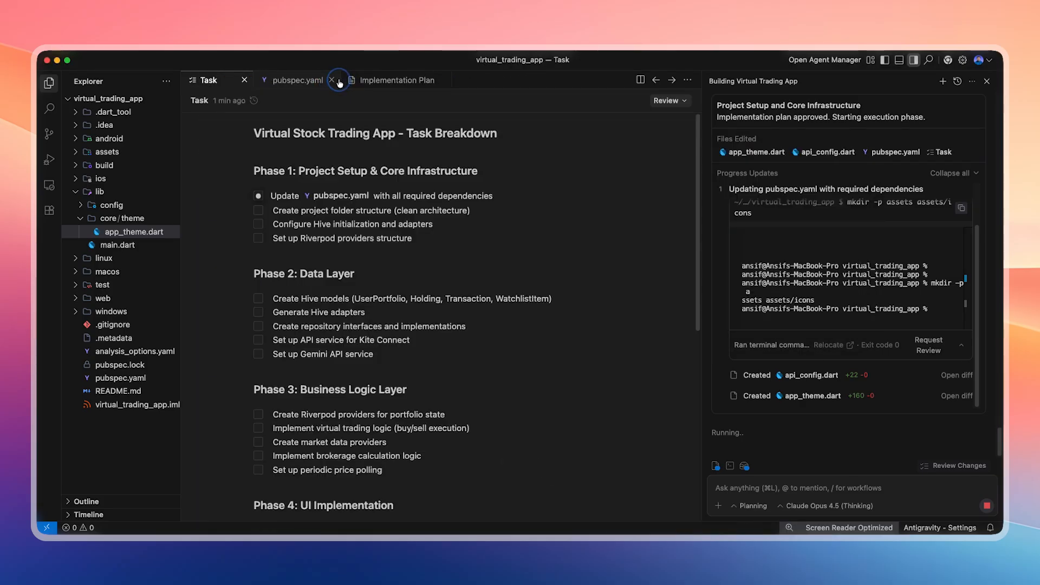
click(338, 80)
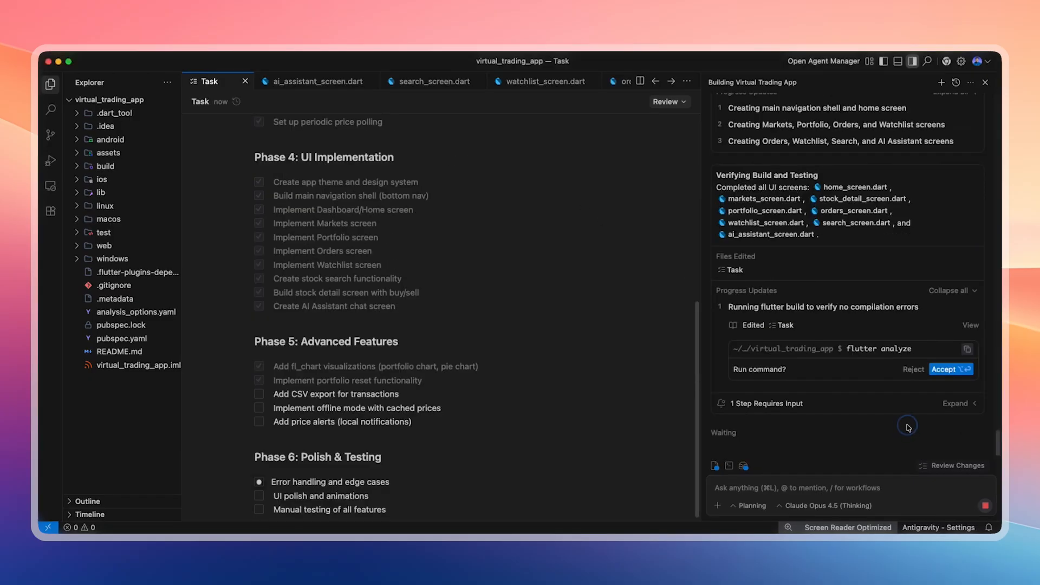
- Approve running flutter analyze, then open the walkthrough once the errors are fixed
click(949, 369)
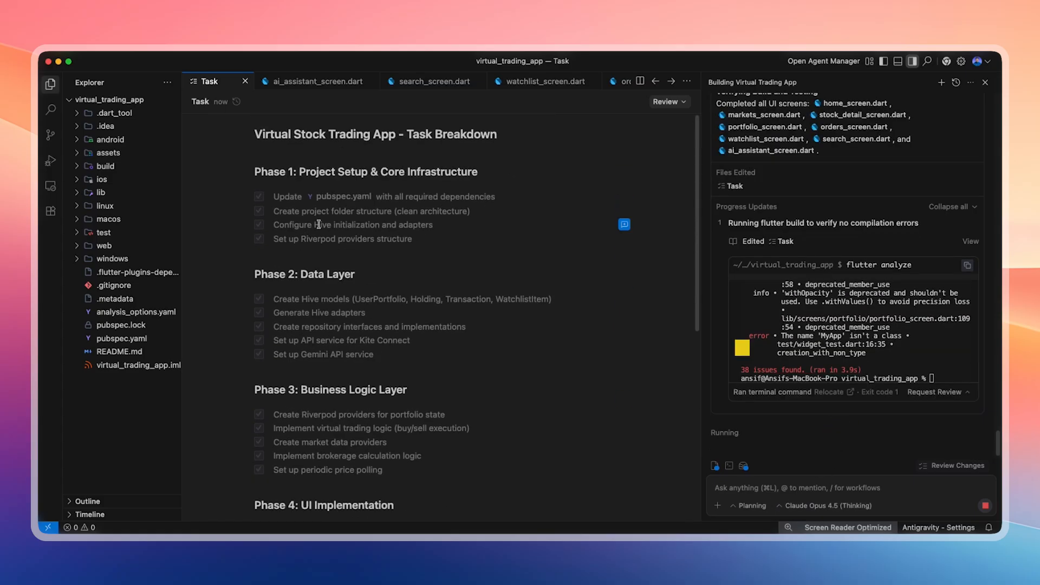
scroll(down, 3)
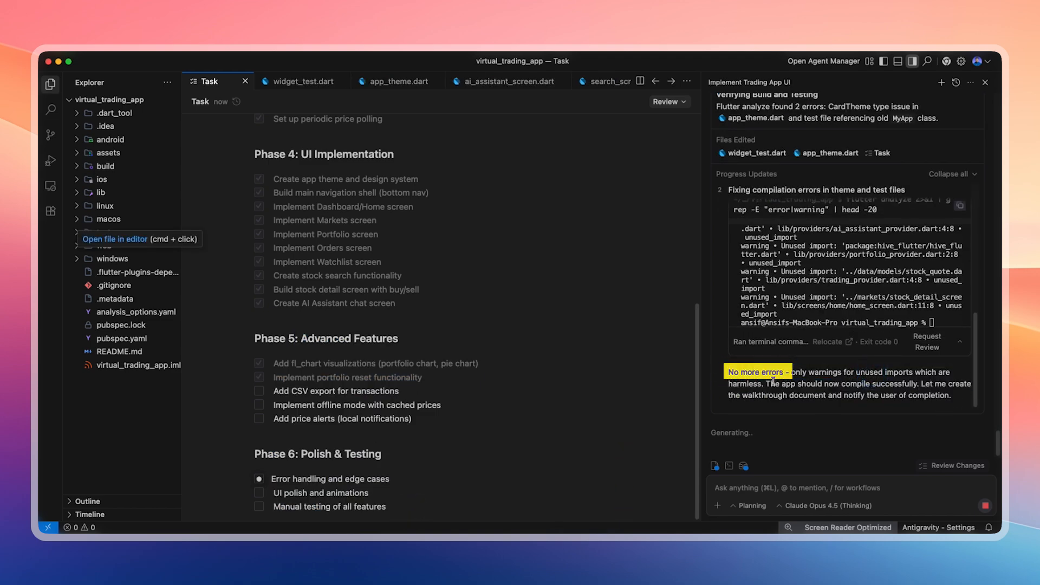
double_click(744, 383)
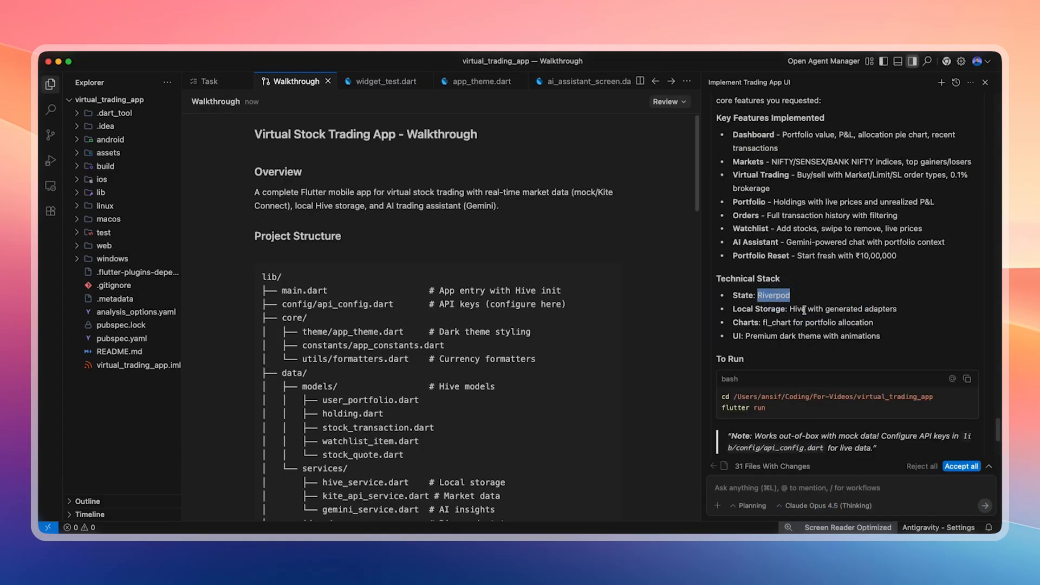
- Accept all 31 agent file changes and review the walkthrough down to API Configuration
scroll(down, 3)
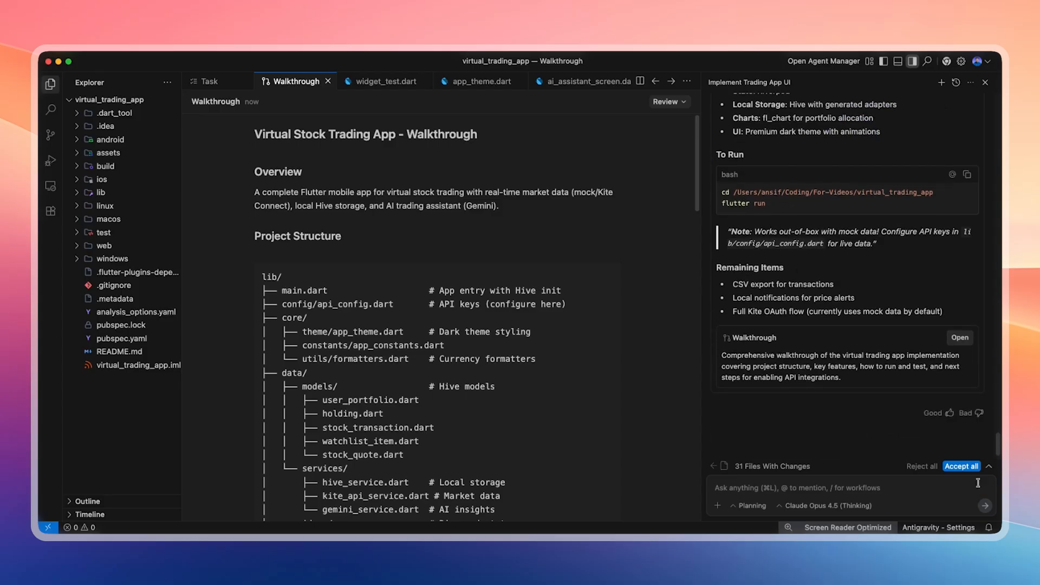
click(960, 466)
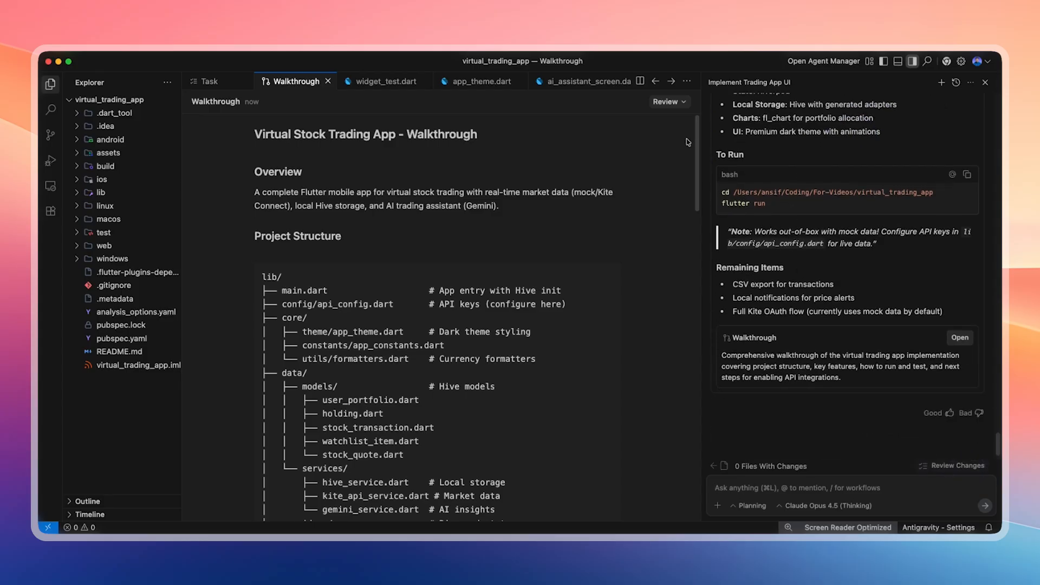
scroll(down, 3)
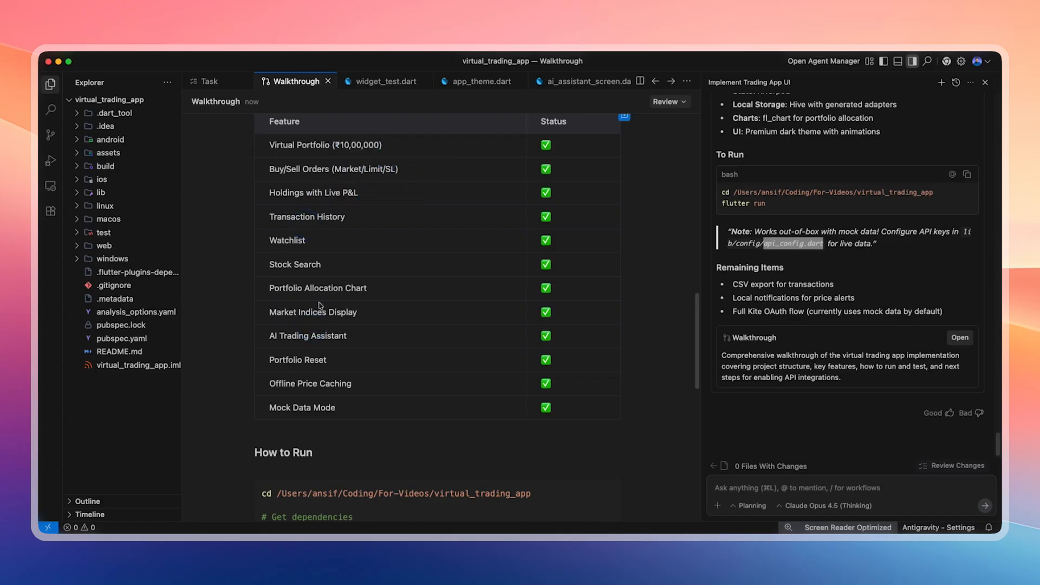
scroll(down, 3)
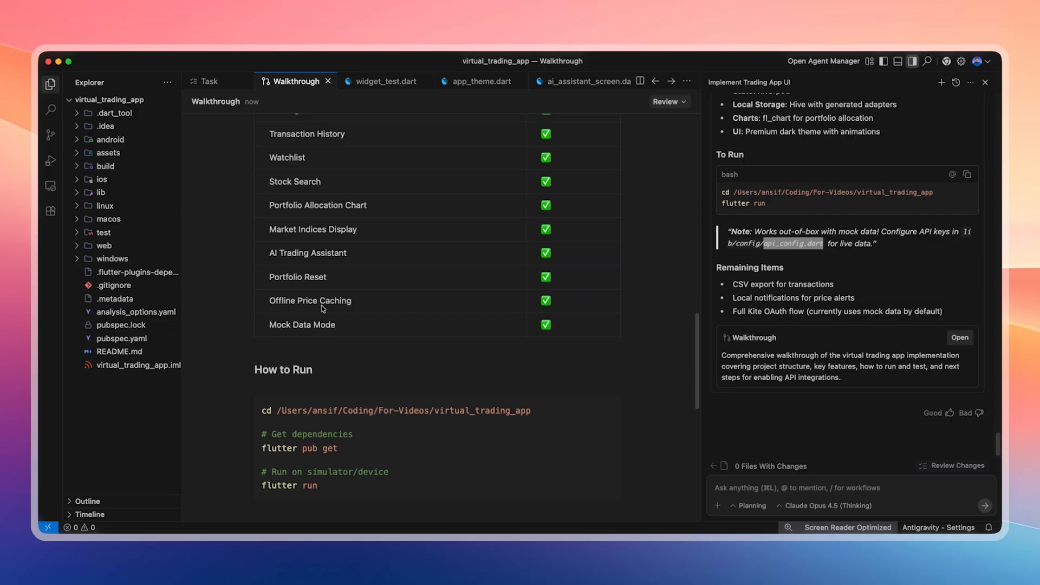
scroll(down, 3)
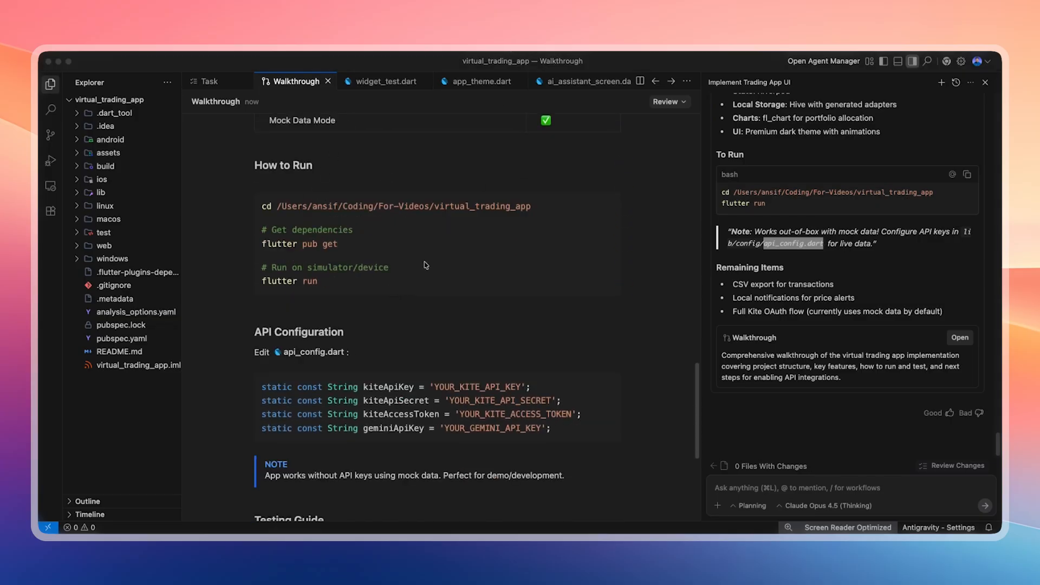
scroll(down, 3)
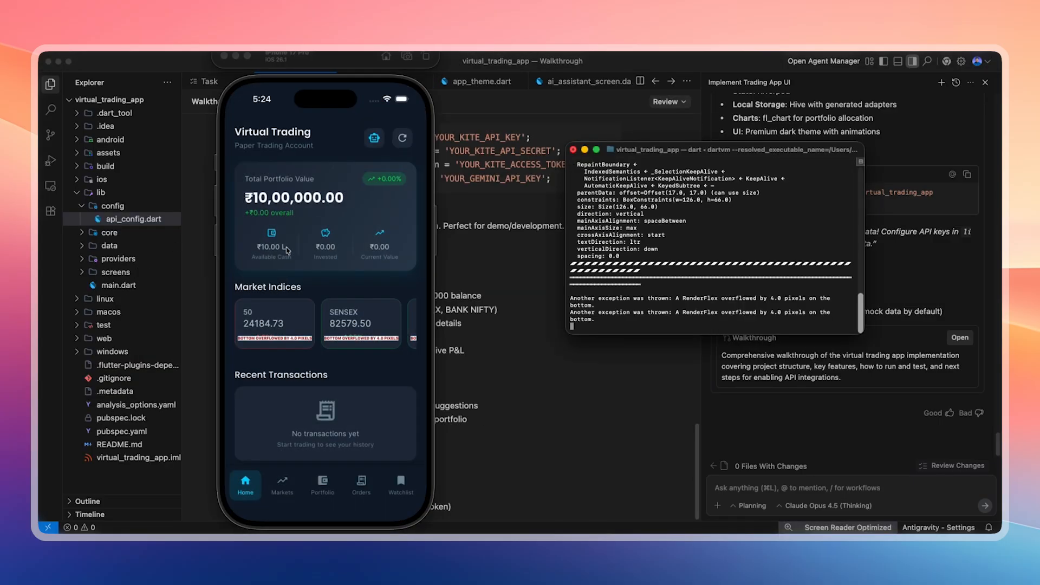
mouse_move(340, 286)
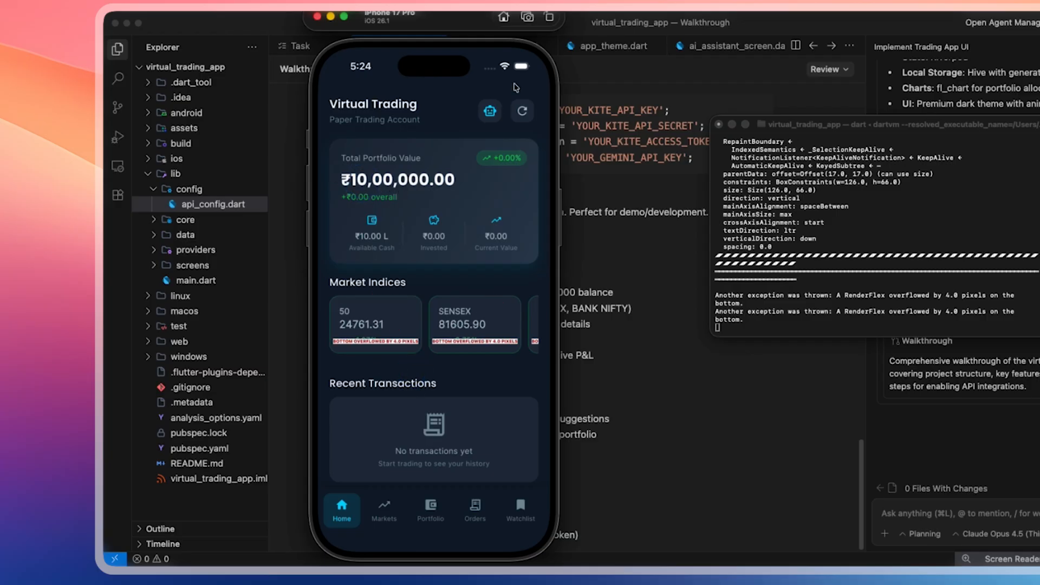
- Say Hi to the AI assistant, return to the dashboard, and reopen the assistant chat
click(490, 111)
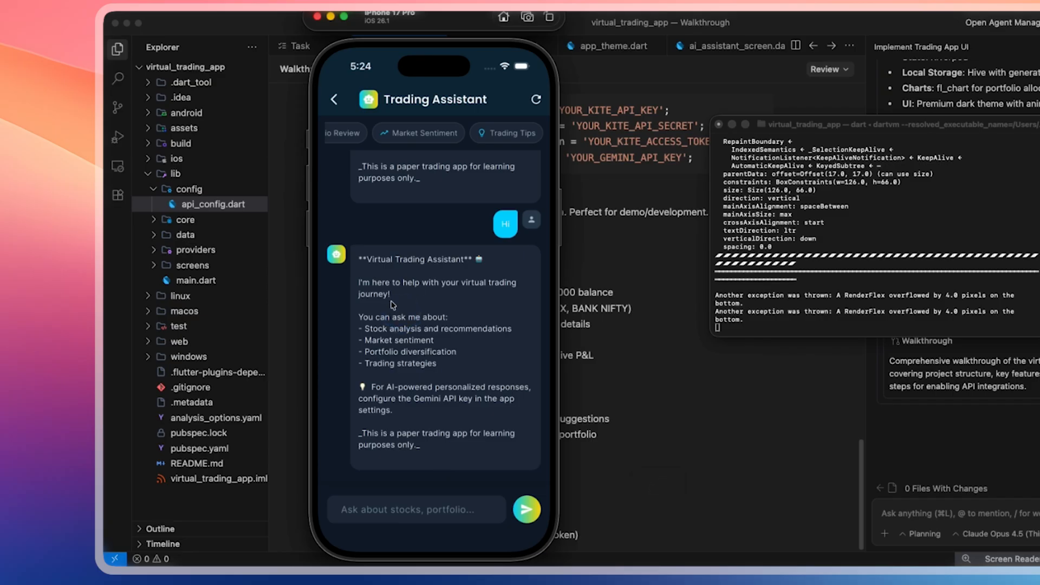
mouse_move(423, 386)
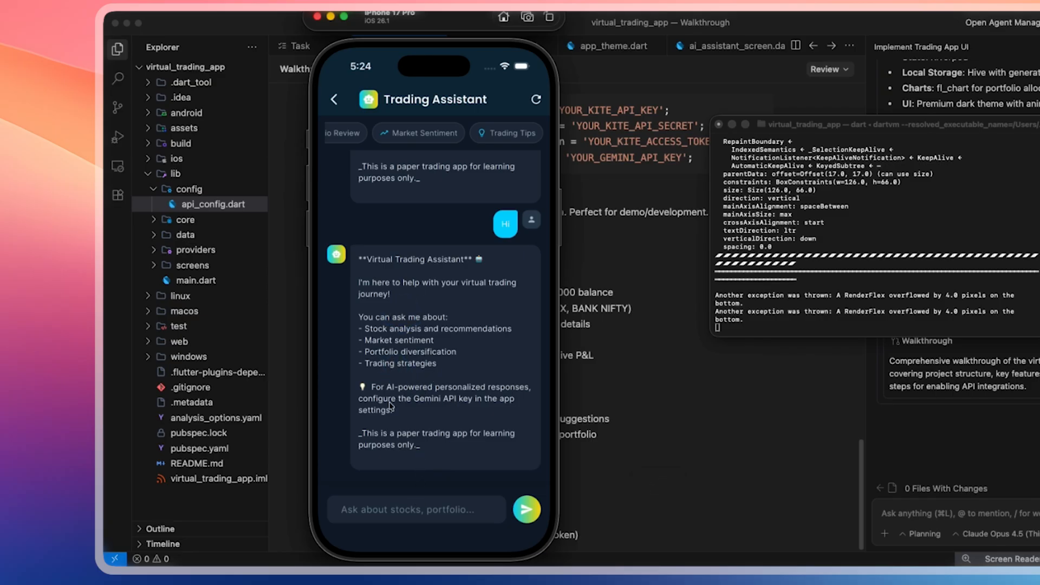
click(383, 509)
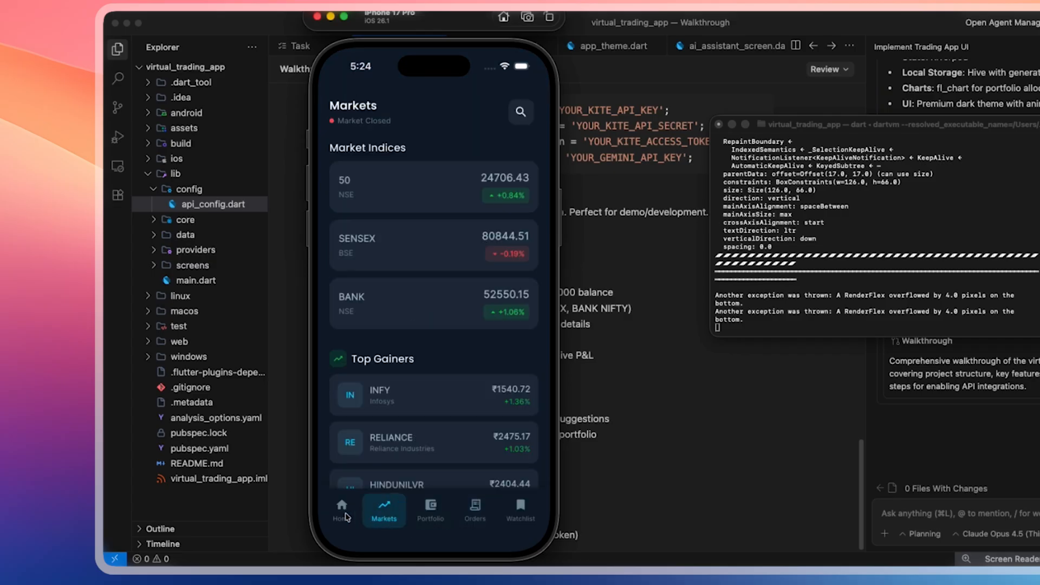
click(342, 509)
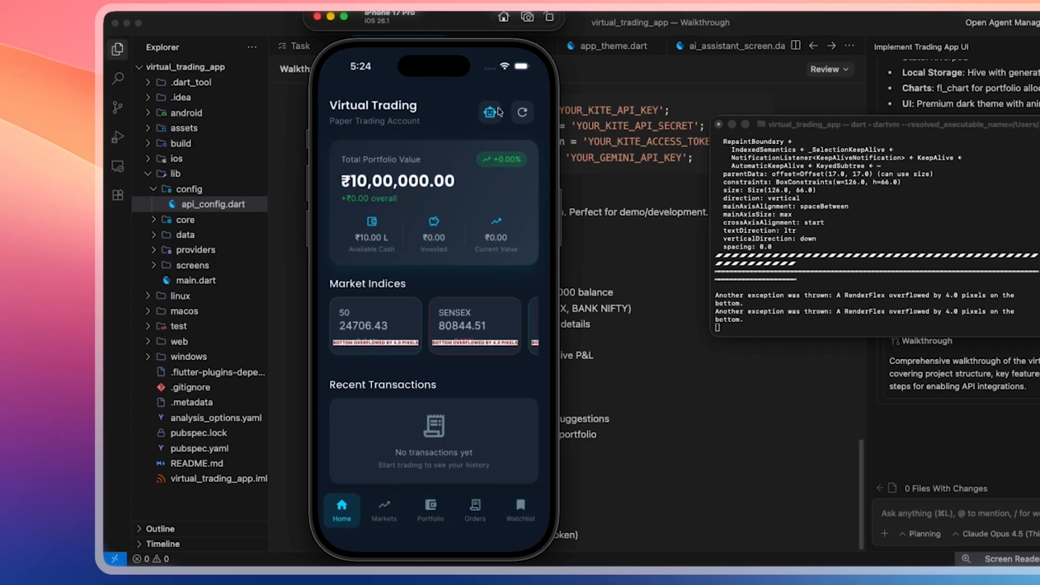
click(522, 112)
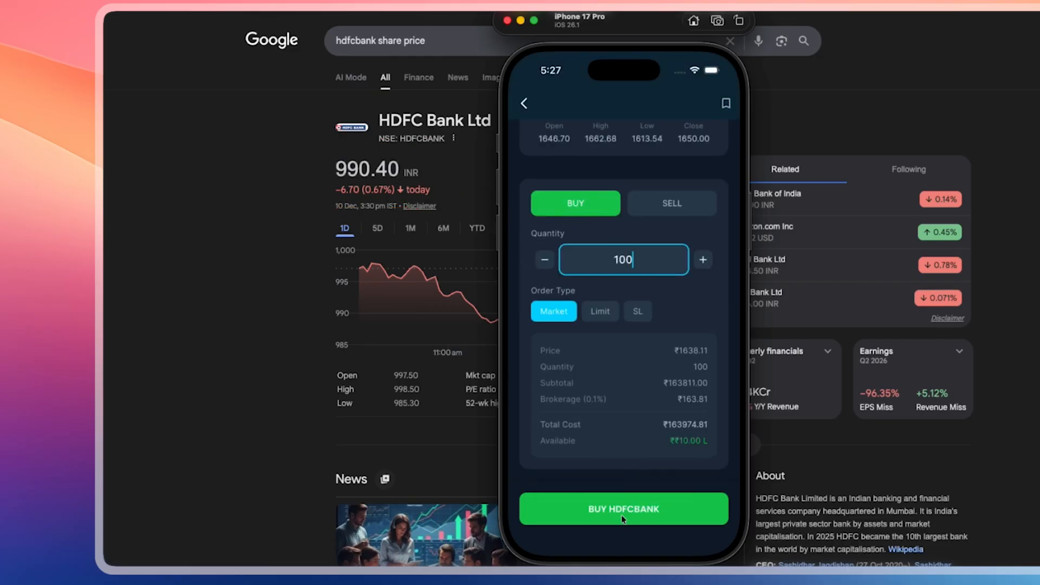
- Buy 100 shares each of HDFCBANK and ITC at market price
click(623, 508)
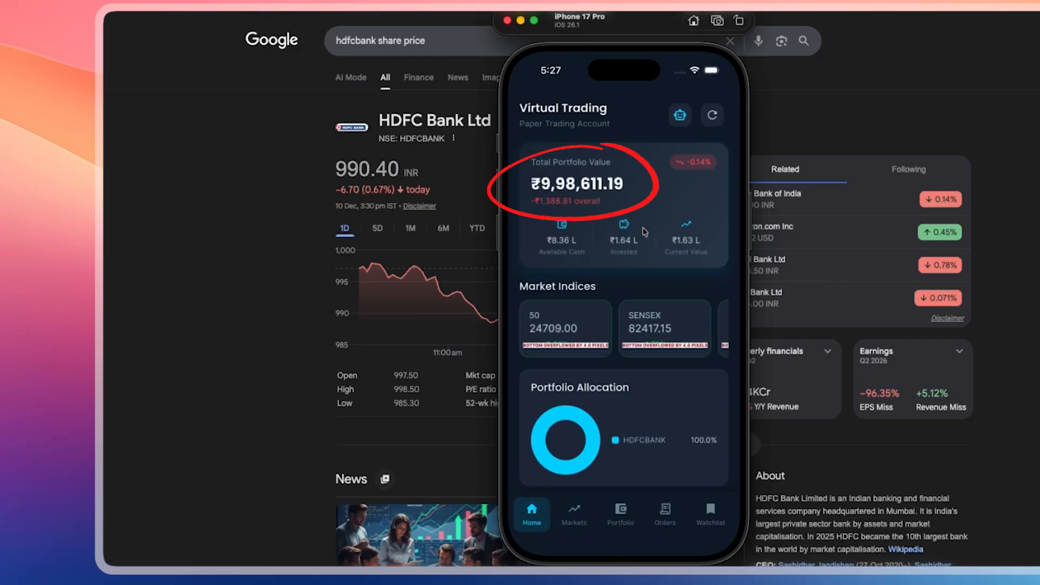
mouse_move(579, 199)
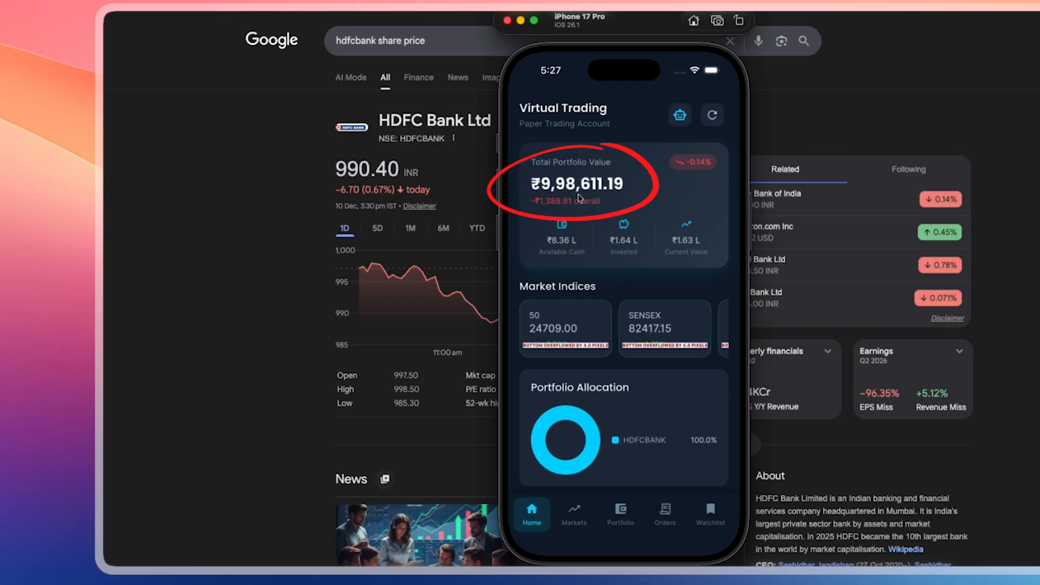
click(711, 115)
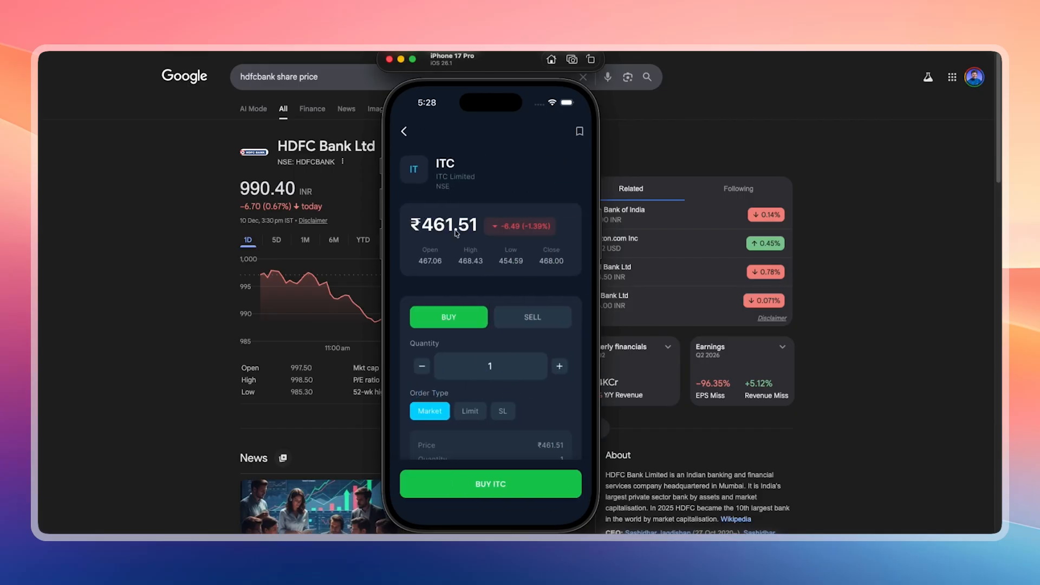
click(489, 483)
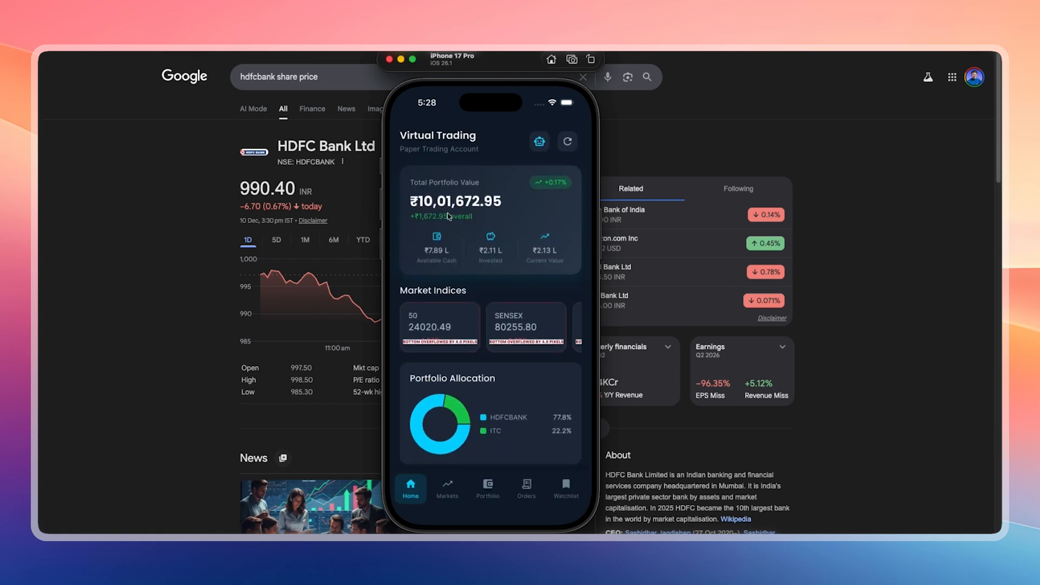
- Scroll to Recent Transactions and view both buys in the order history
scroll(down, 3)
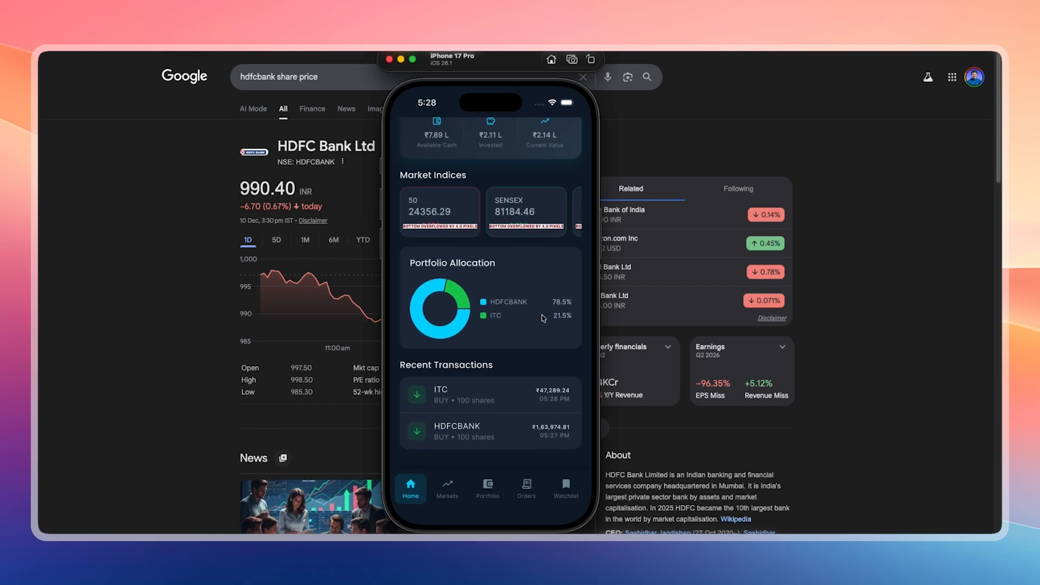
click(526, 487)
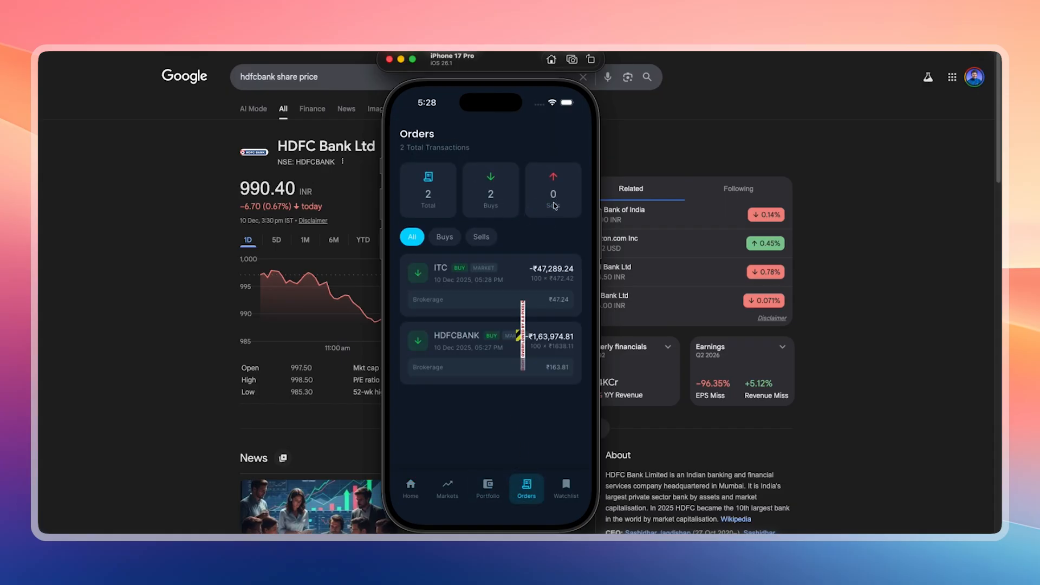
click(455, 342)
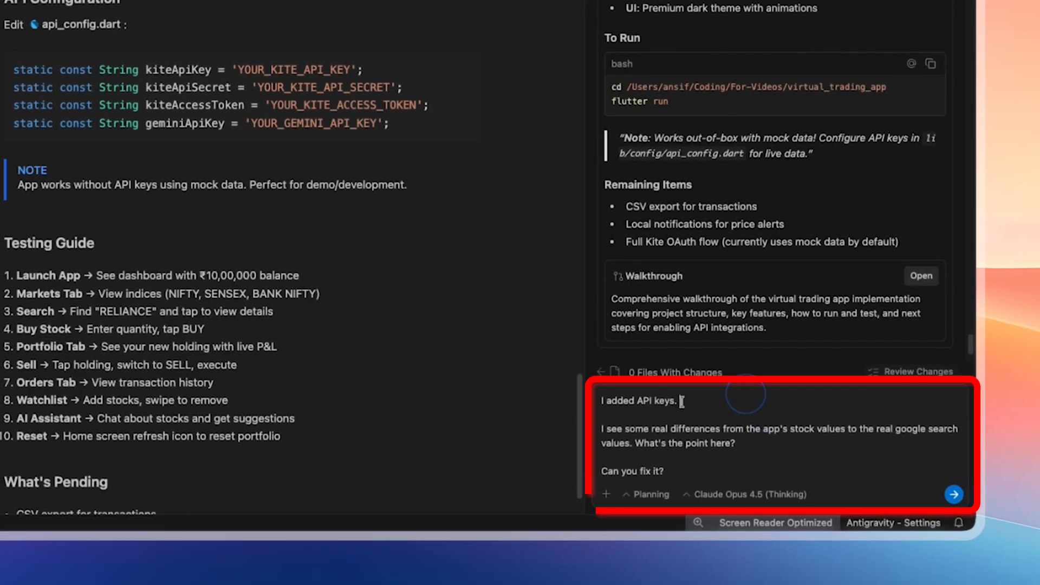
- Send the agent the note that API keys are added and prices differ from Google's
click(953, 494)
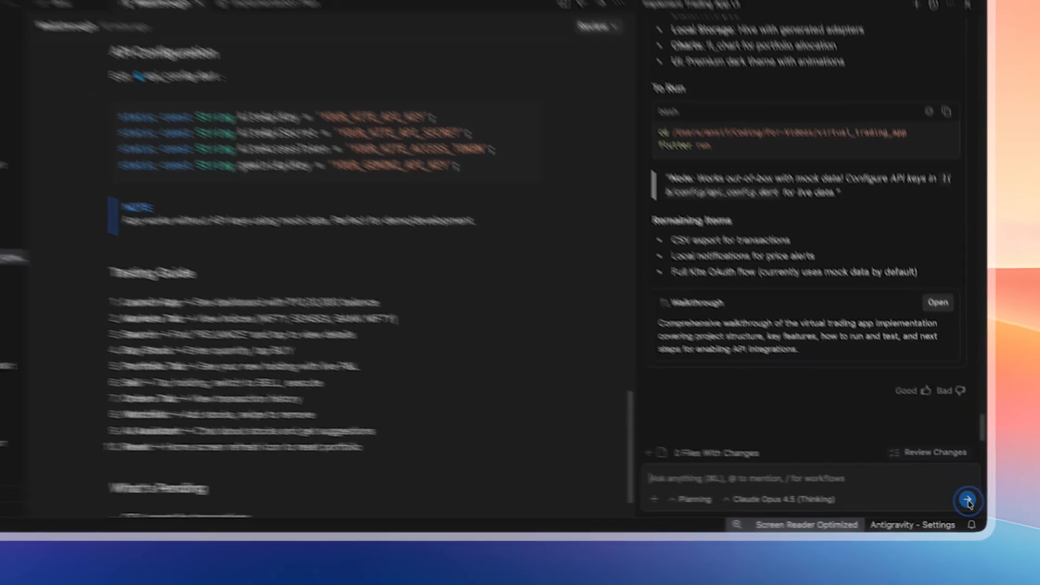
click(968, 501)
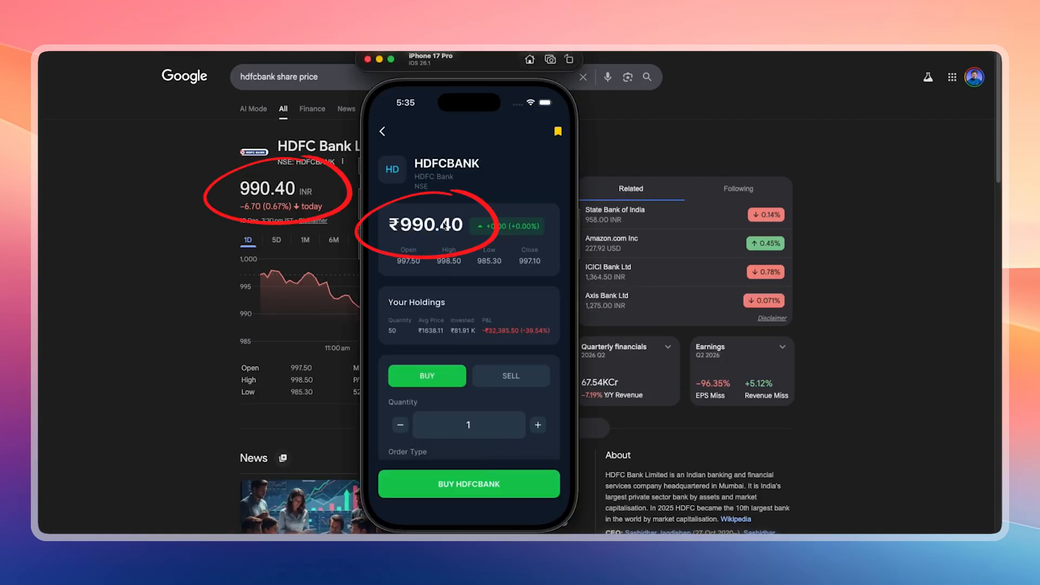
- Search Google for 'reliance share price' to compare with the app's quote
click(427, 376)
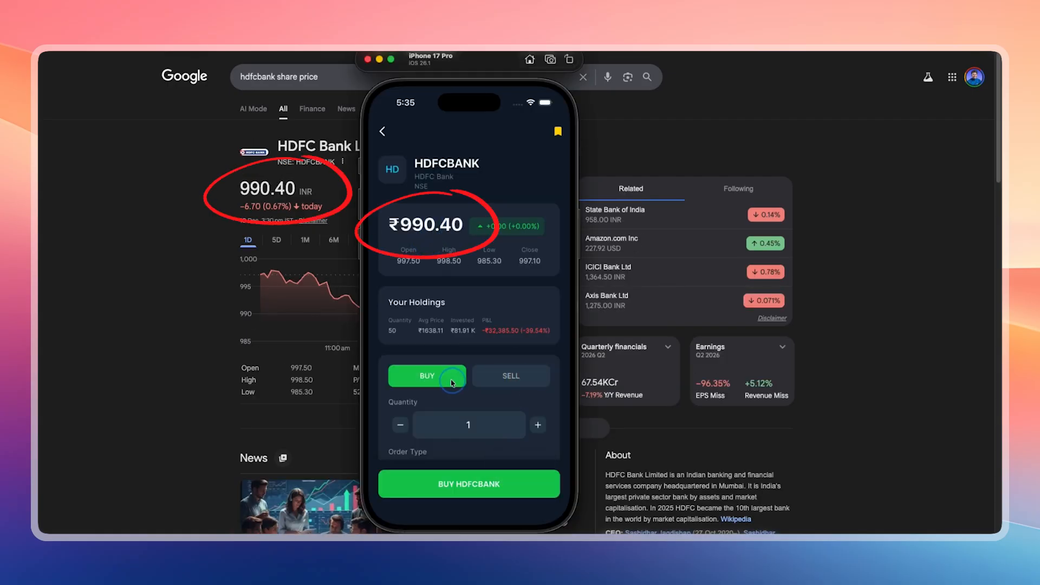
text(reliance share price)
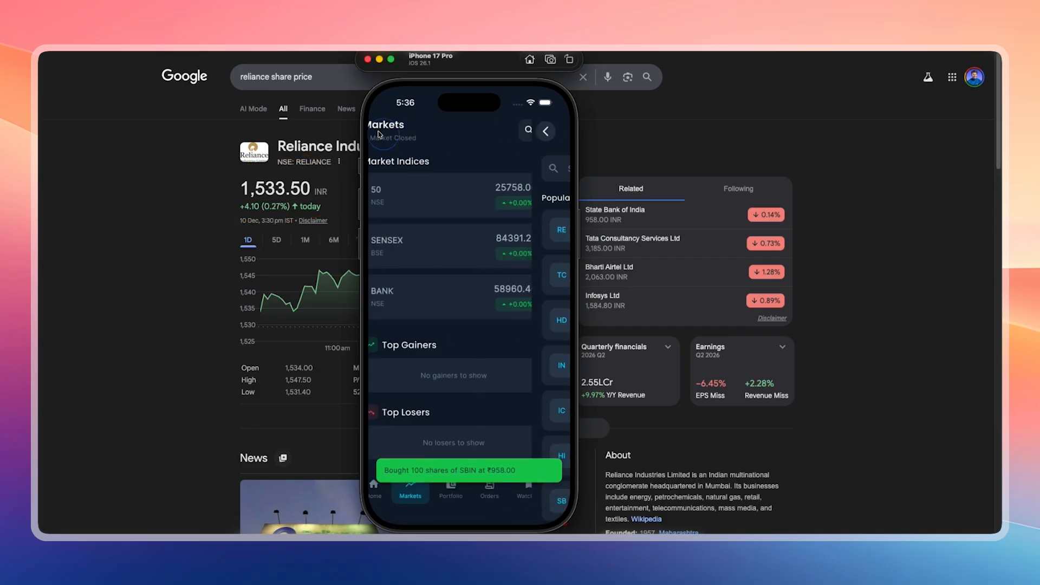
click(389, 487)
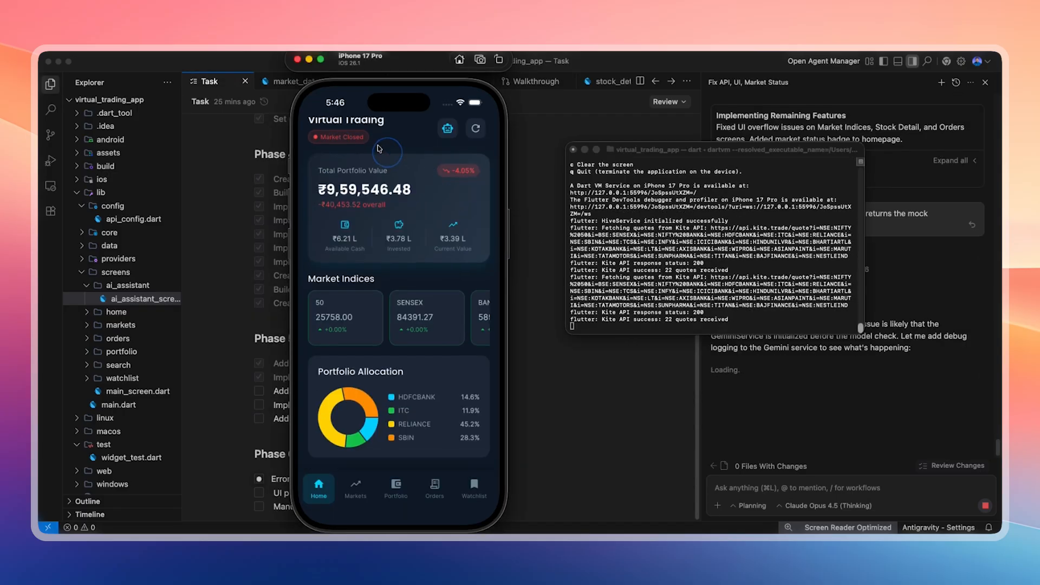
- Browse Markets and stock search, back out of HDFCBANK details, and open TCS details
click(355, 487)
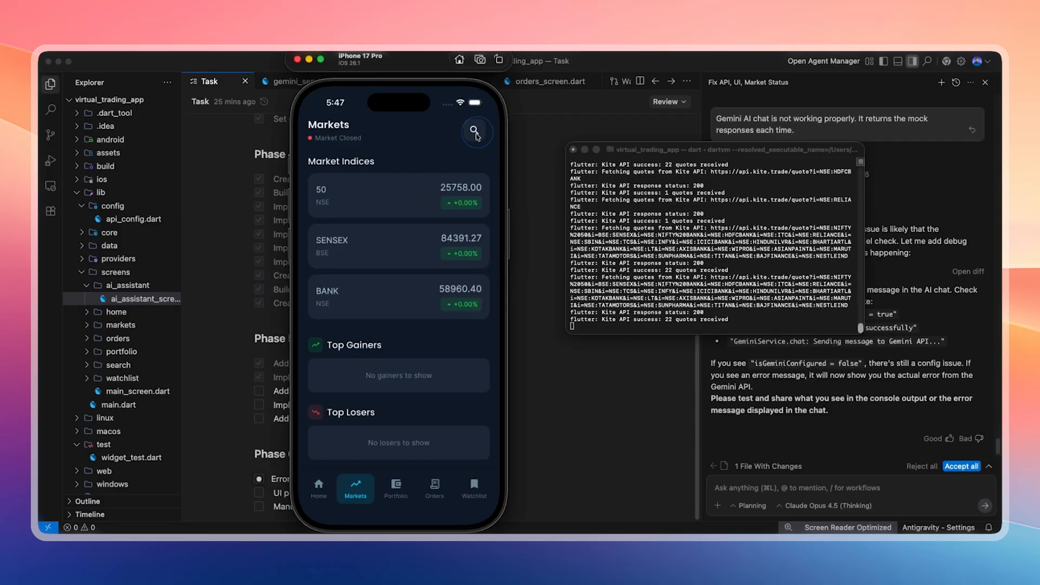
click(475, 131)
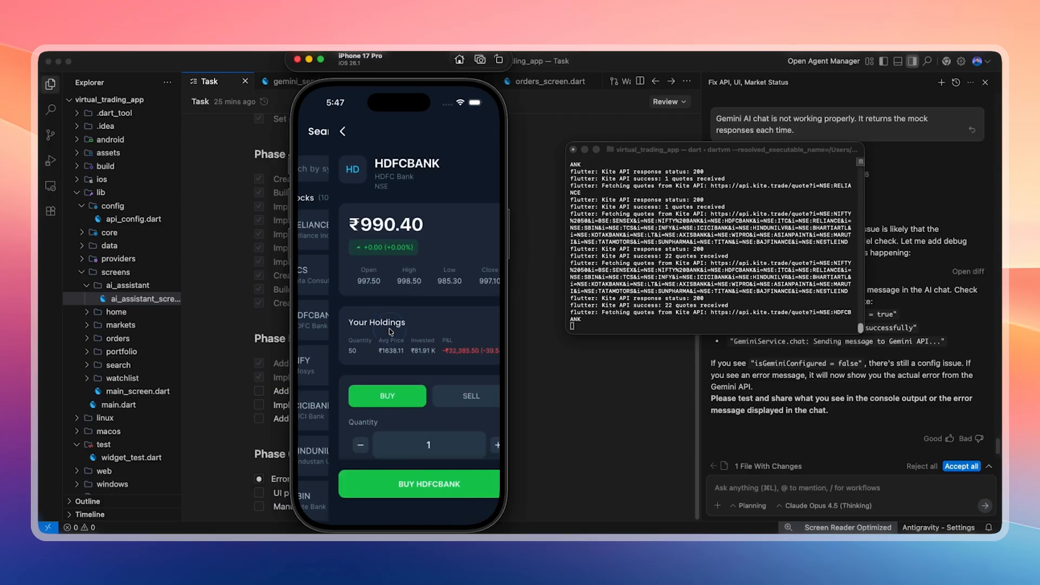
click(343, 131)
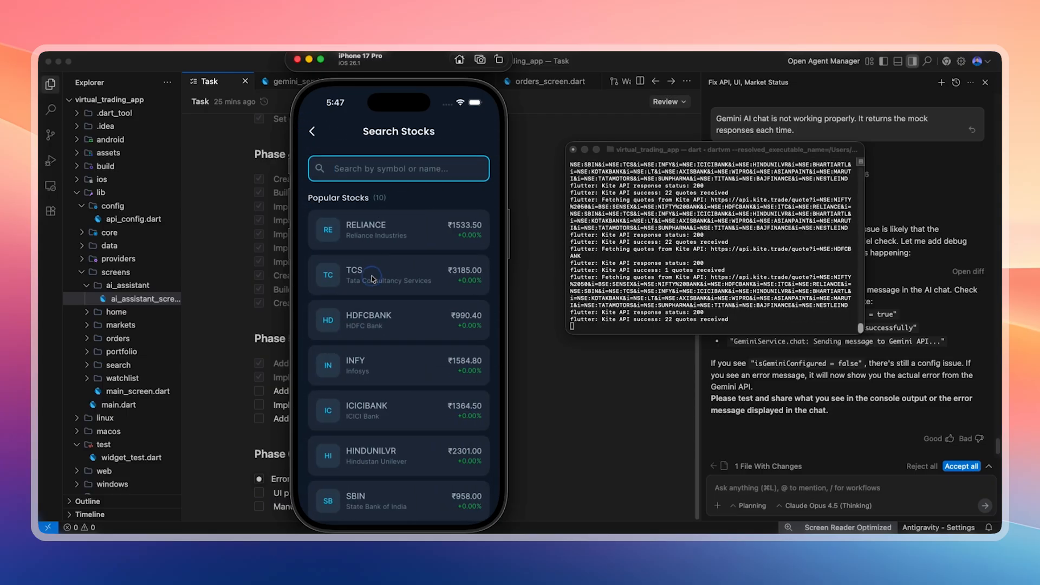
click(398, 275)
text(1.5-flas)
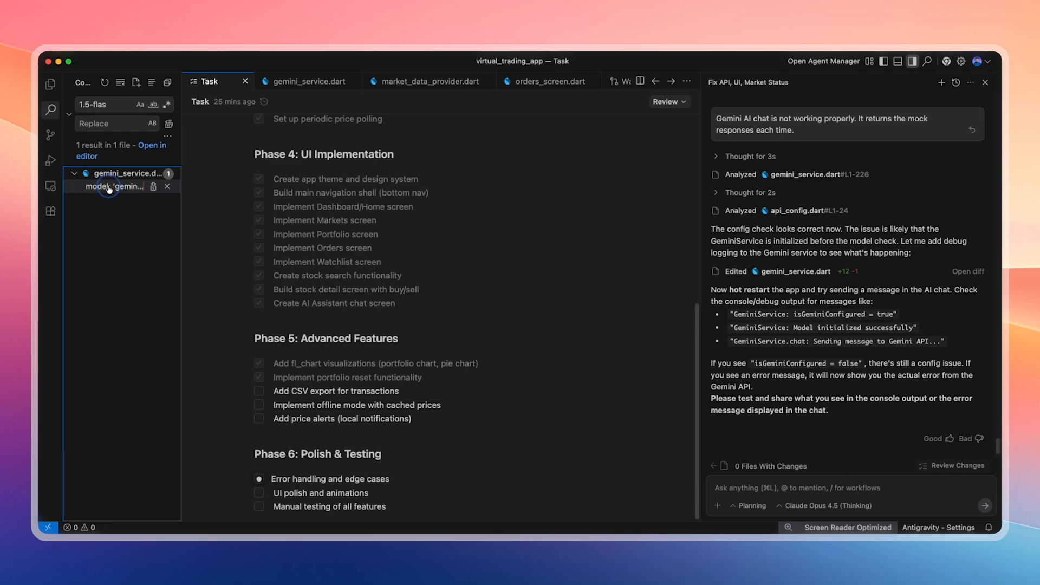
- Jump from the search results to the 1.5-flash model line in gemini_service.dart
click(112, 186)
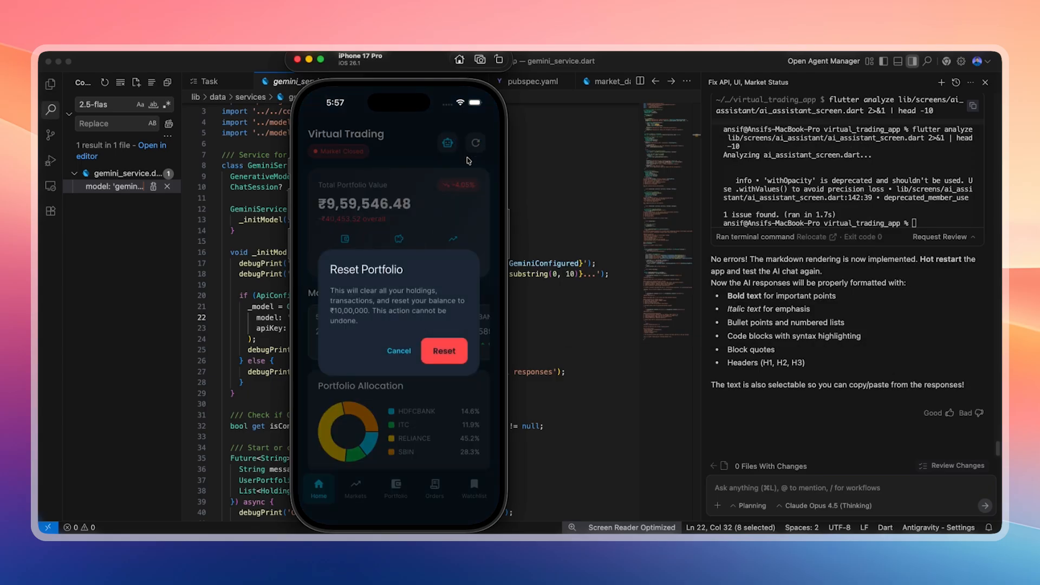
click(444, 351)
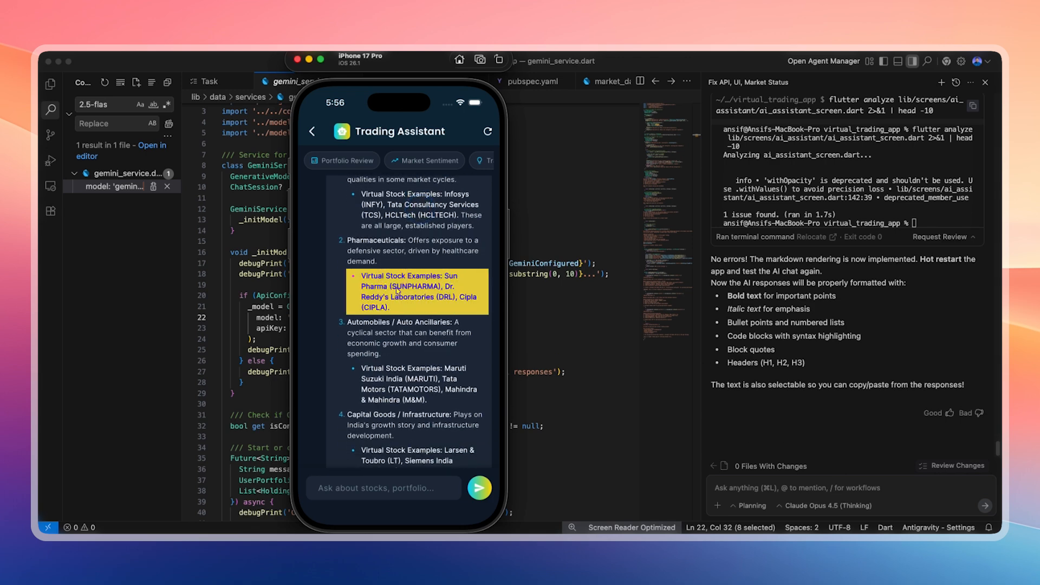
scroll(down, 3)
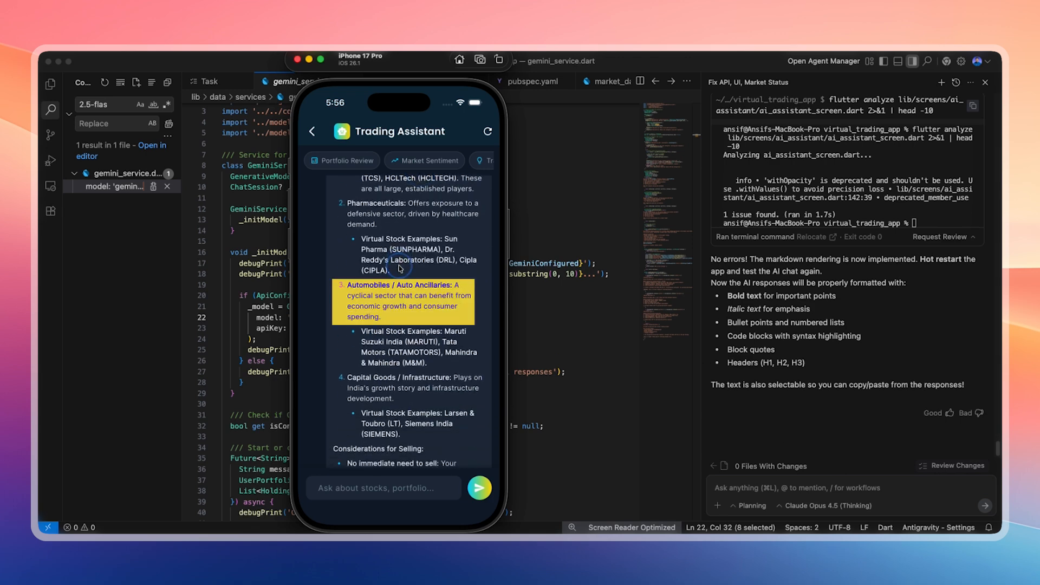
scroll(down, 3)
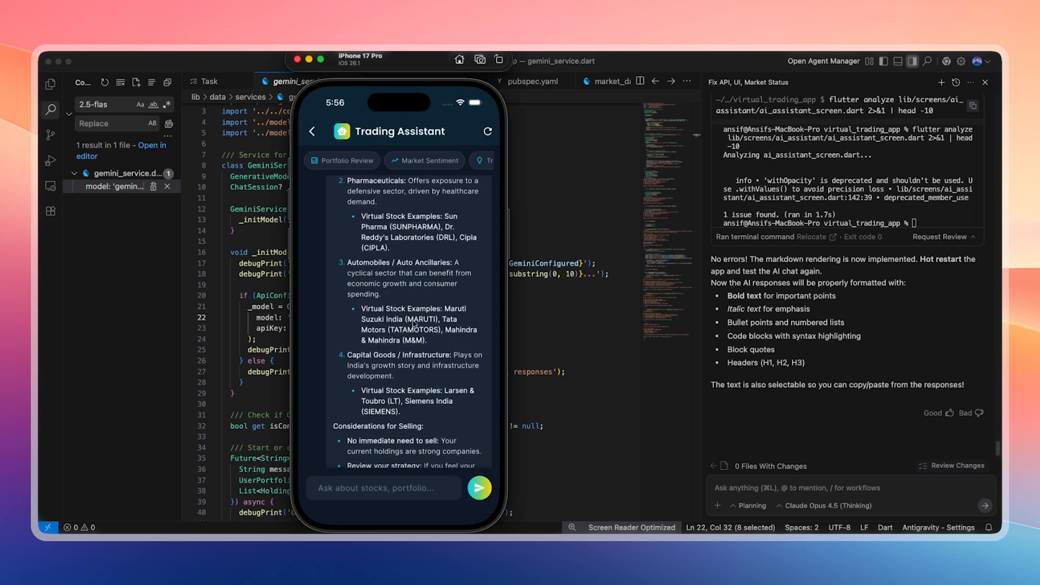
scroll(down, 3)
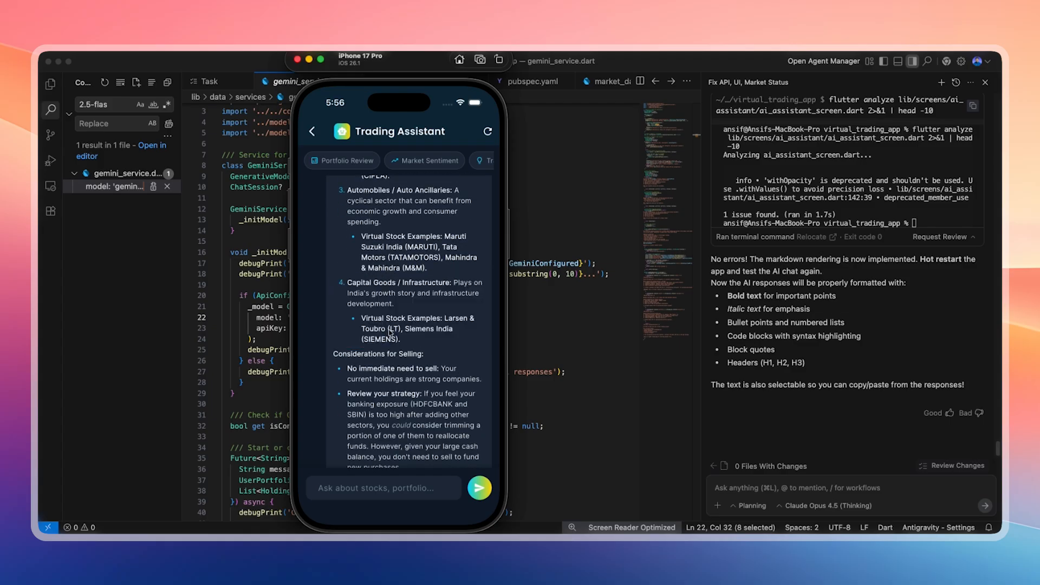
scroll(down, 3)
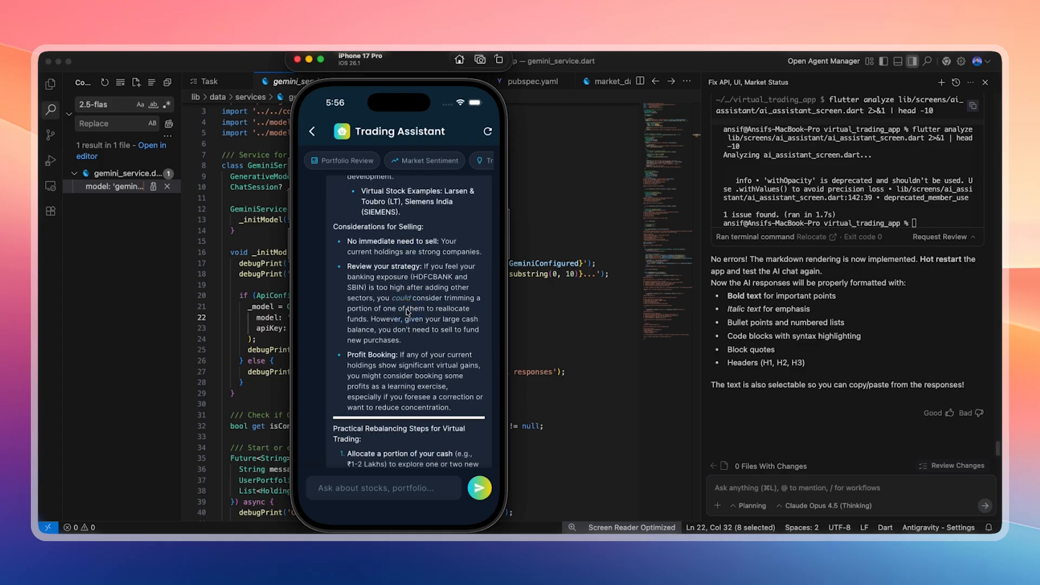
mouse_move(414, 232)
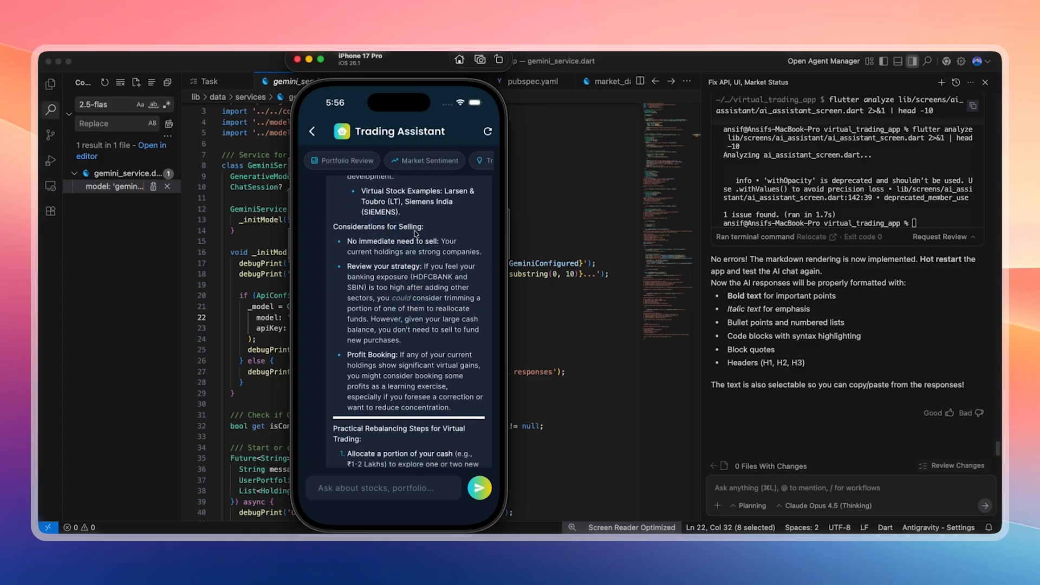
scroll(down, 3)
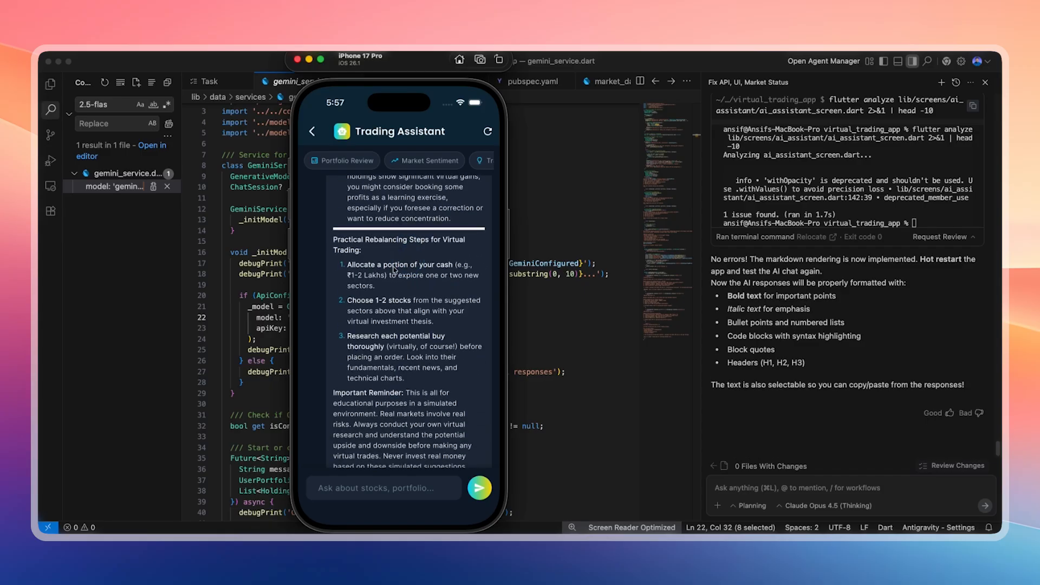
mouse_move(457, 274)
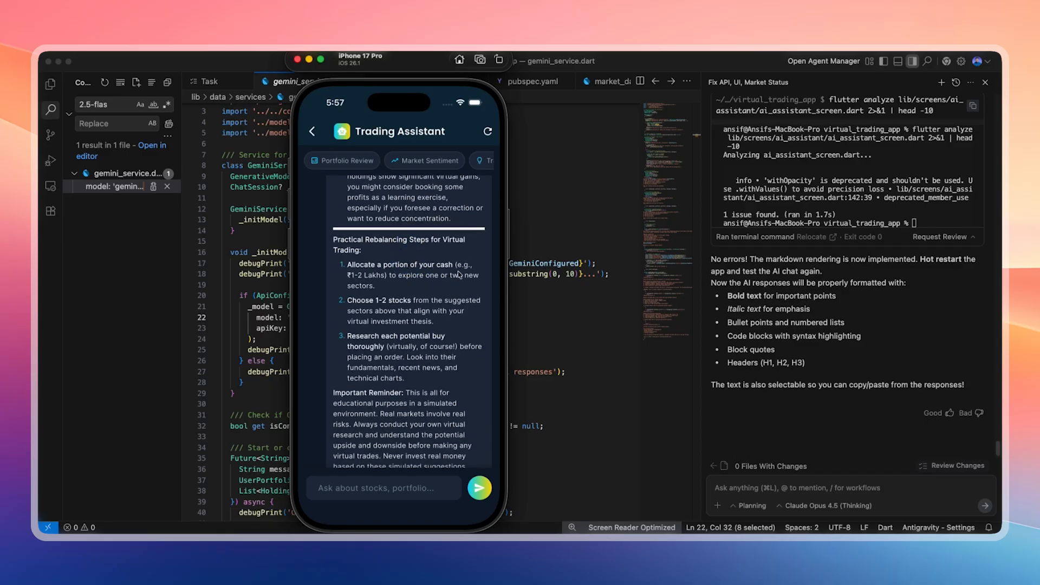
mouse_move(414, 280)
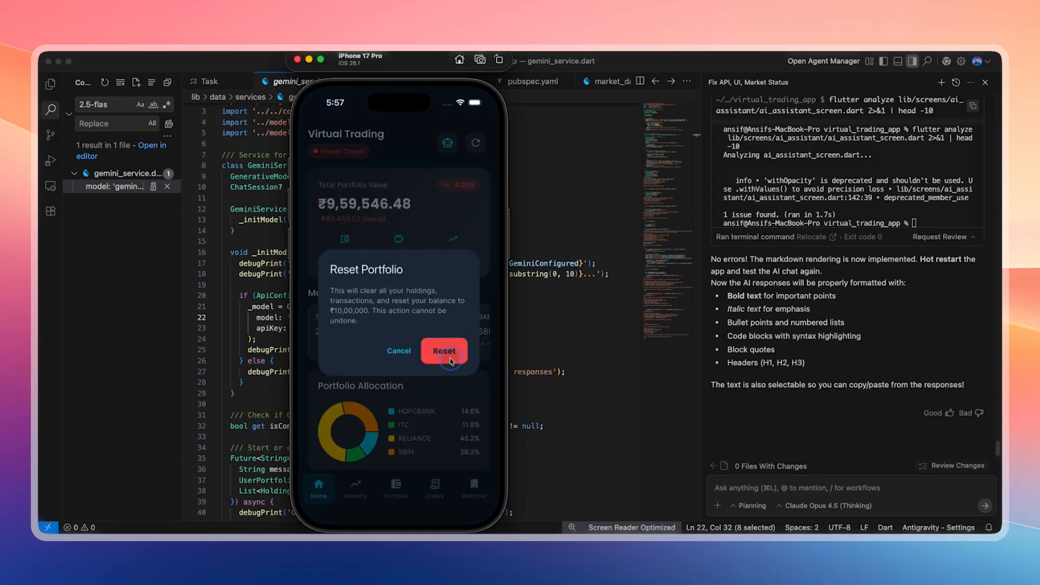
- Confirm the portfolio reset, then review the Orders, Home and Markets tabs
click(444, 350)
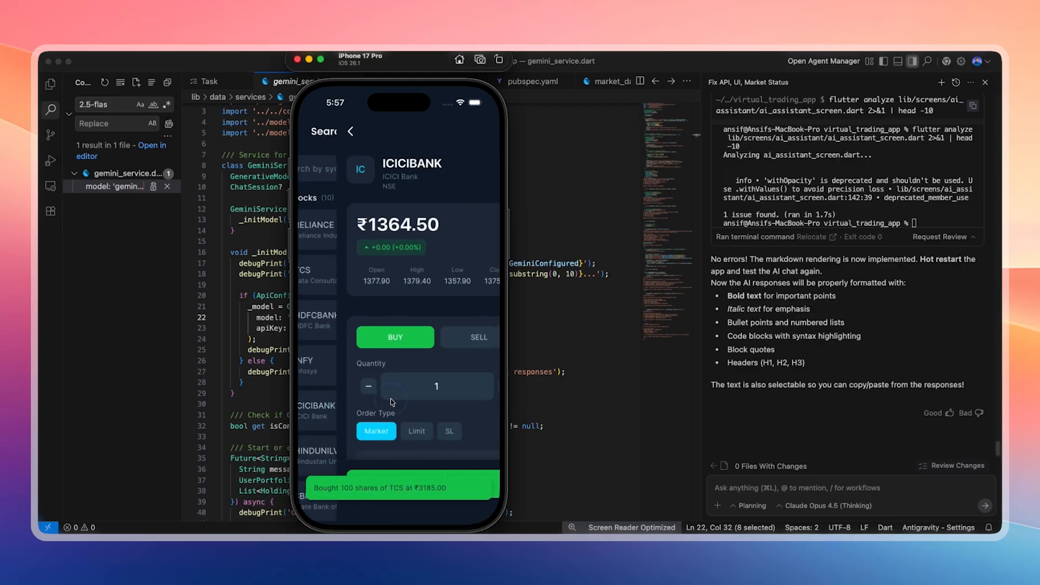
click(434, 487)
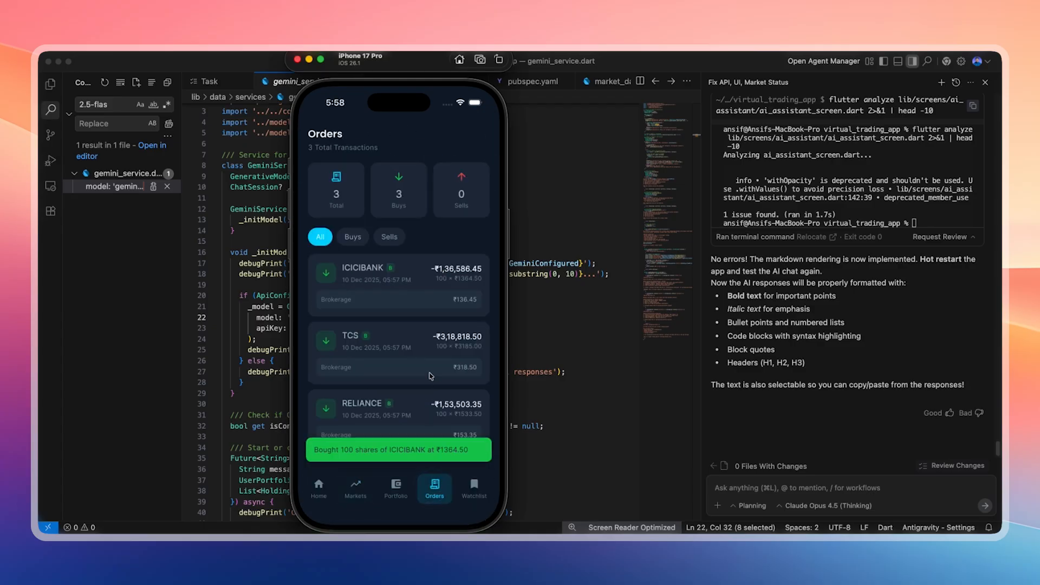
click(318, 487)
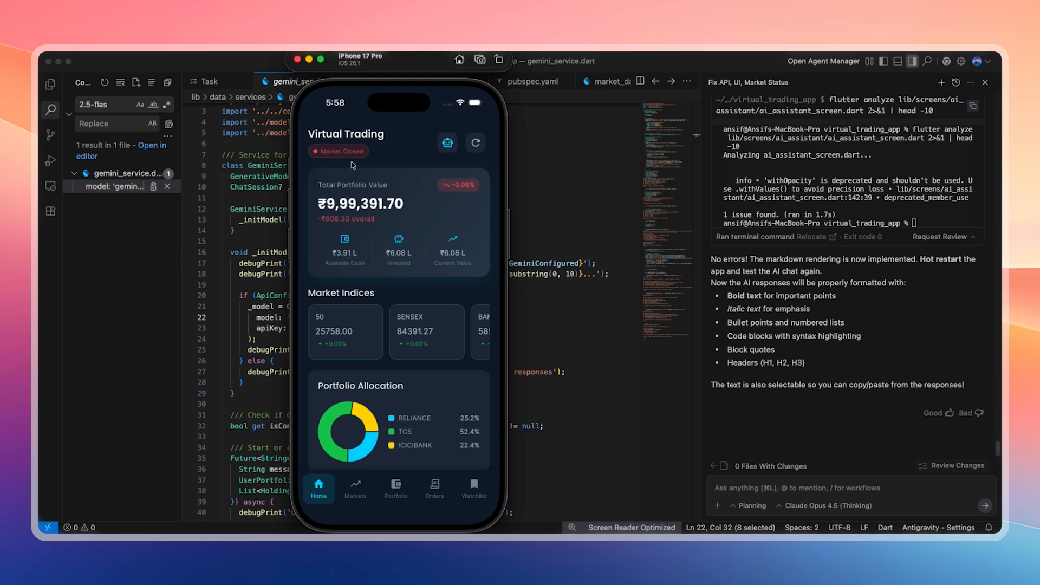
click(355, 487)
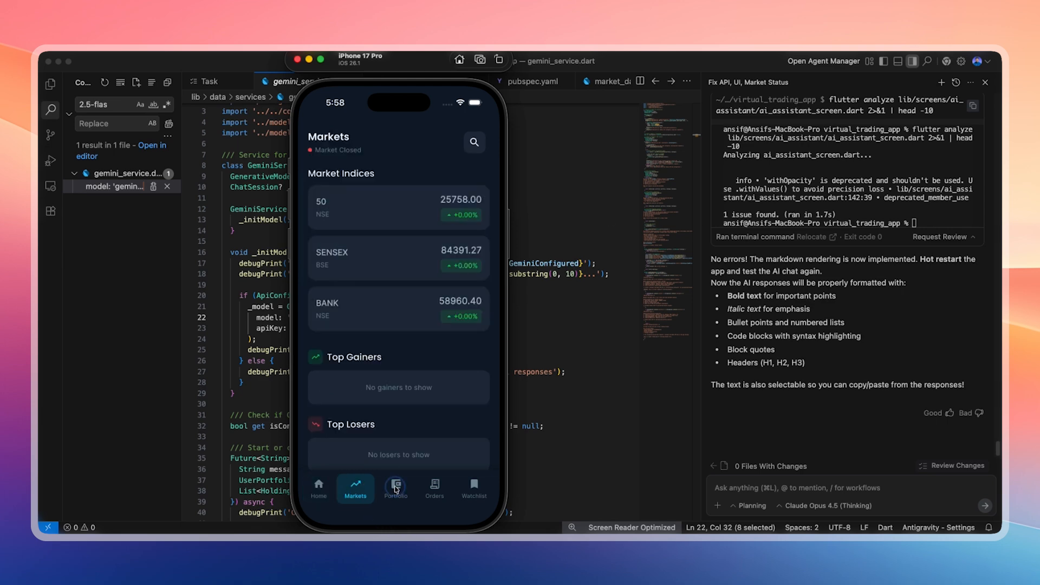
click(318, 487)
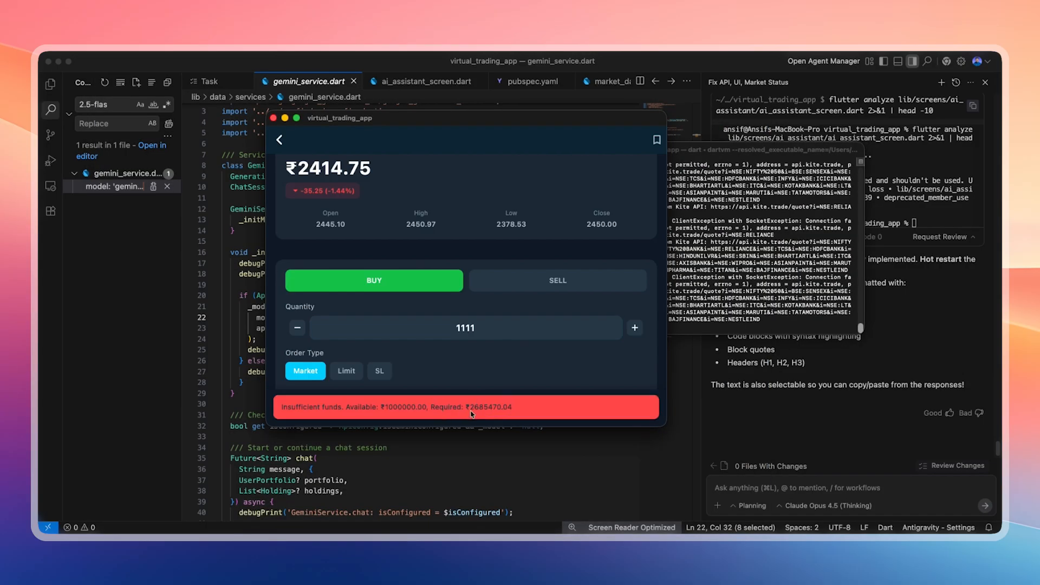
- Open the macOS app's Trading Assistant and request a Market Sentiment analysis
click(464, 328)
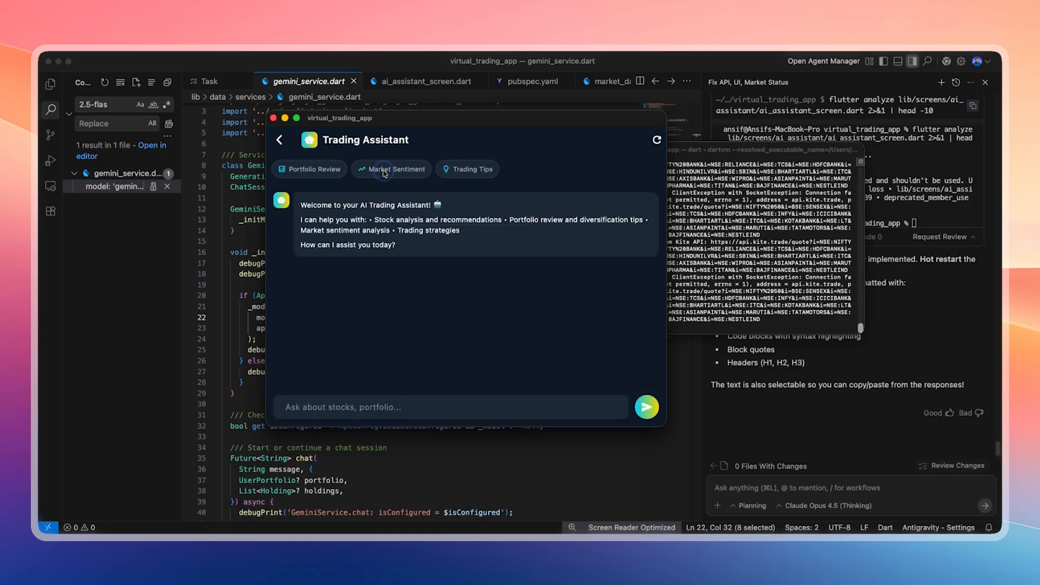
click(391, 168)
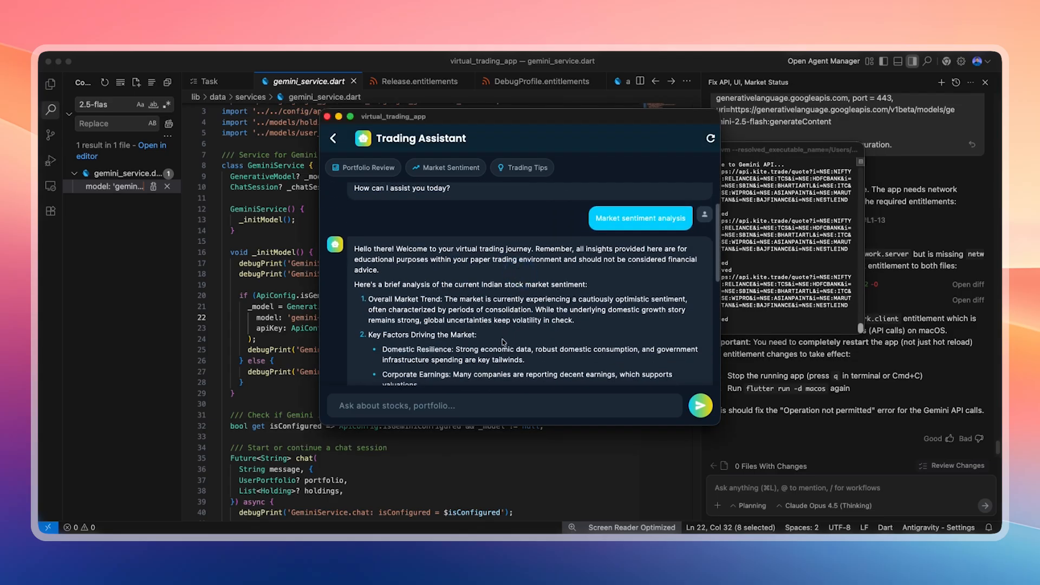
scroll(down, 3)
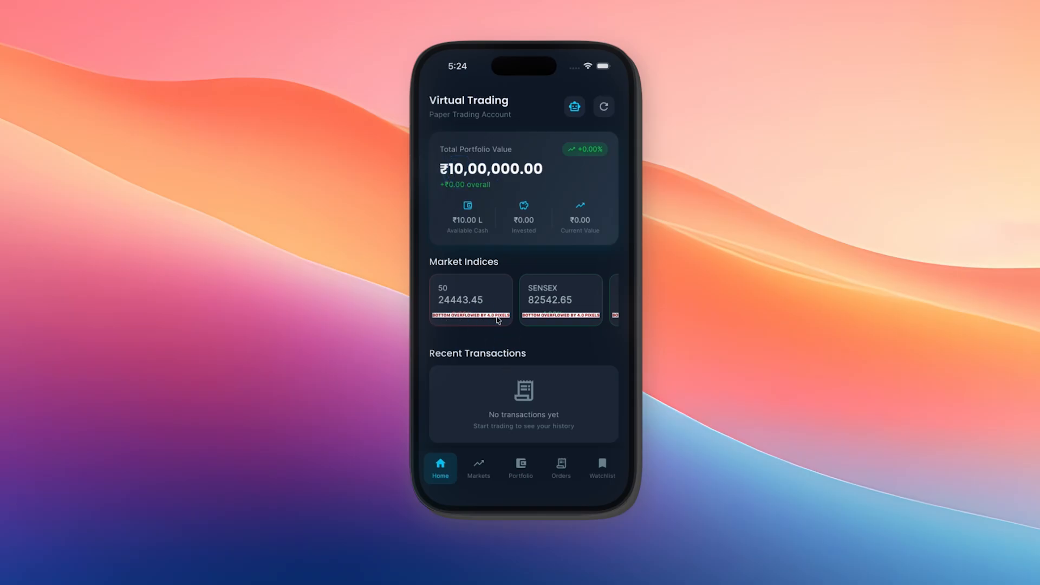
- Confirm Reset in the Reset Portfolio dialog to restore ₹10,00,000 with no transactions
click(574, 106)
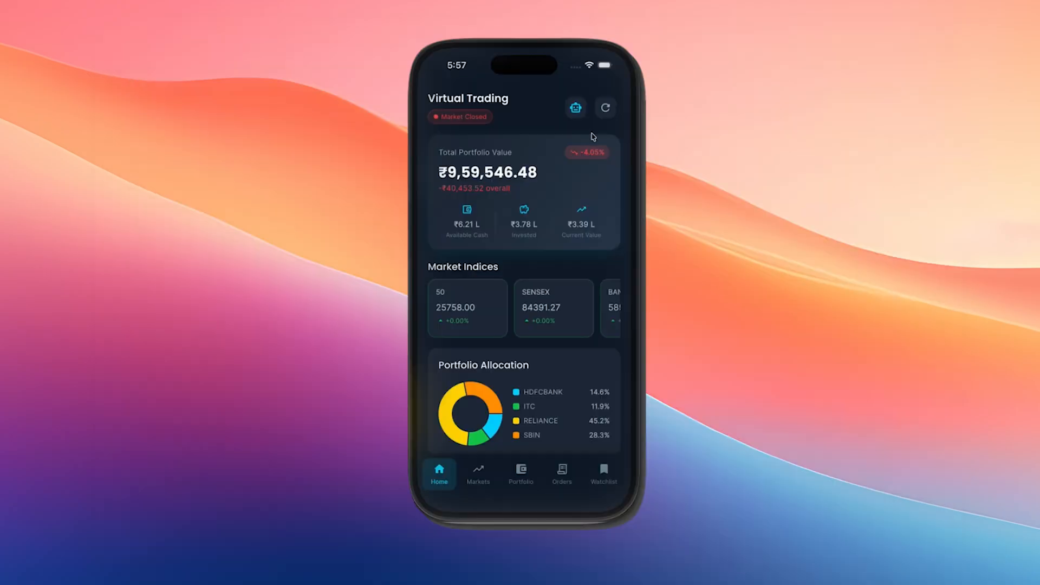
click(572, 330)
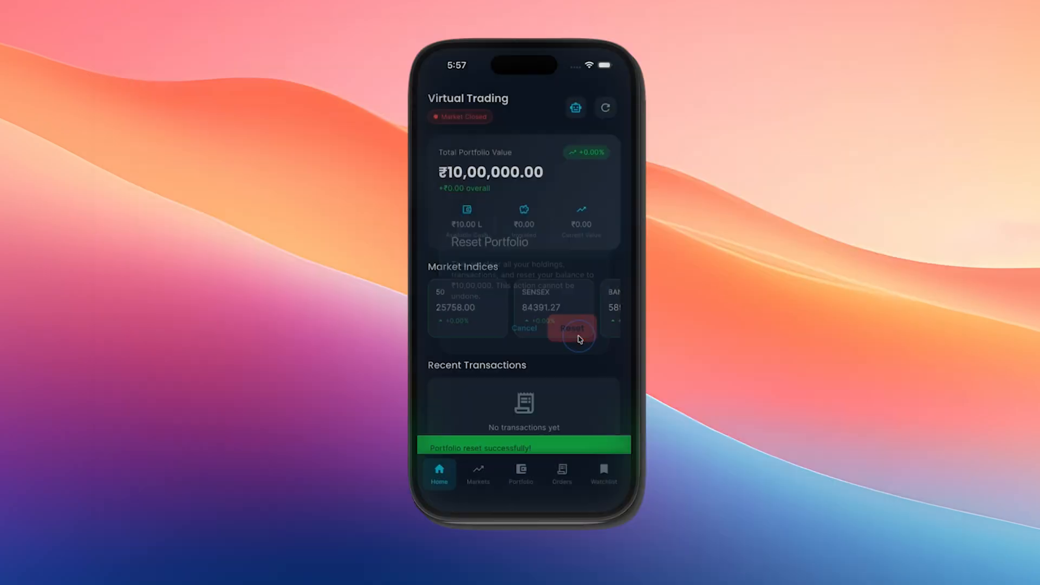